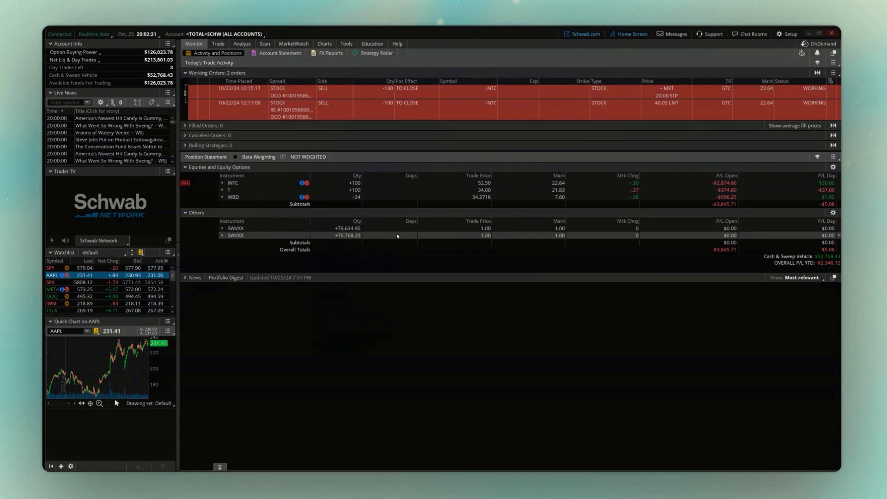
Go to the Trade page and enter GOOG in the symbol box
{"action": "left_click", "coordinate": [241, 75]}
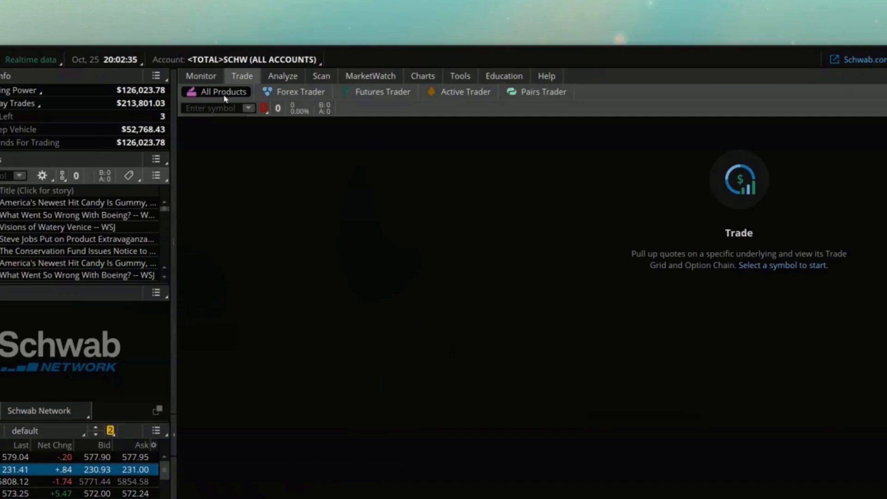
{"action": "mouse_move", "coordinate": [219, 107]}
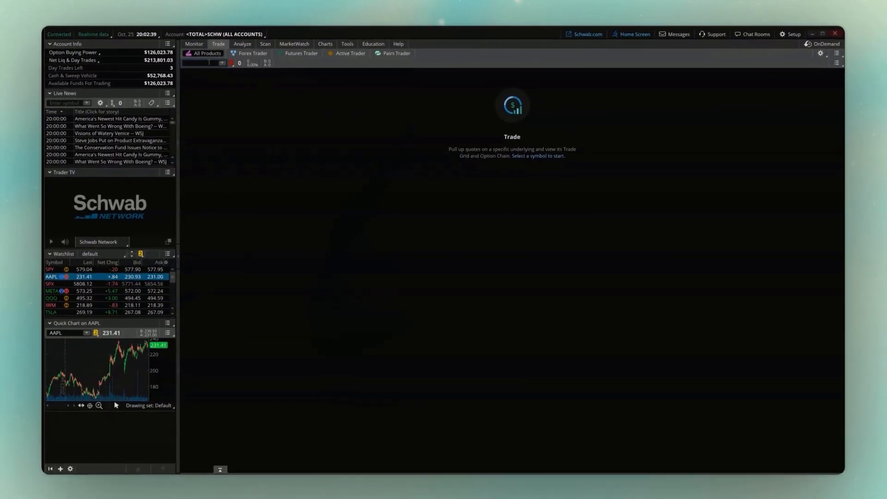
{"action": "type", "text": "GOOG"}
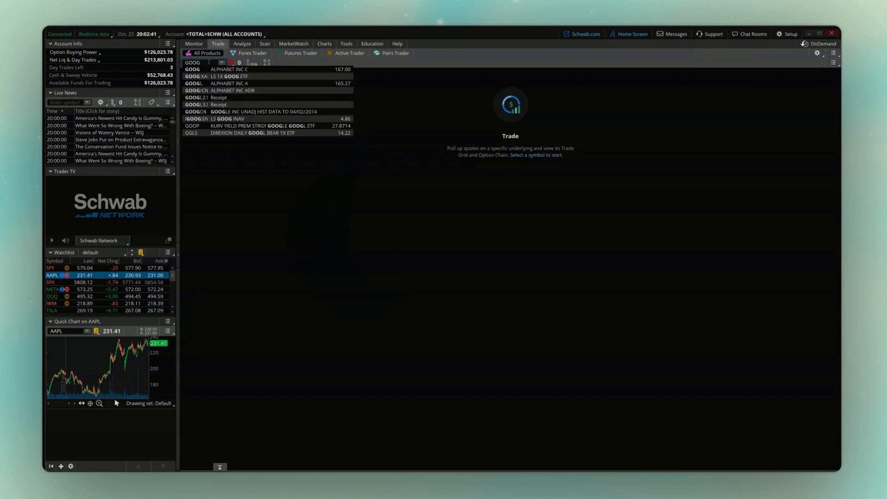
Load GOOG (Alphabet Inc C) as the underlying with its option chain
{"action": "left_click", "coordinate": [192, 70]}
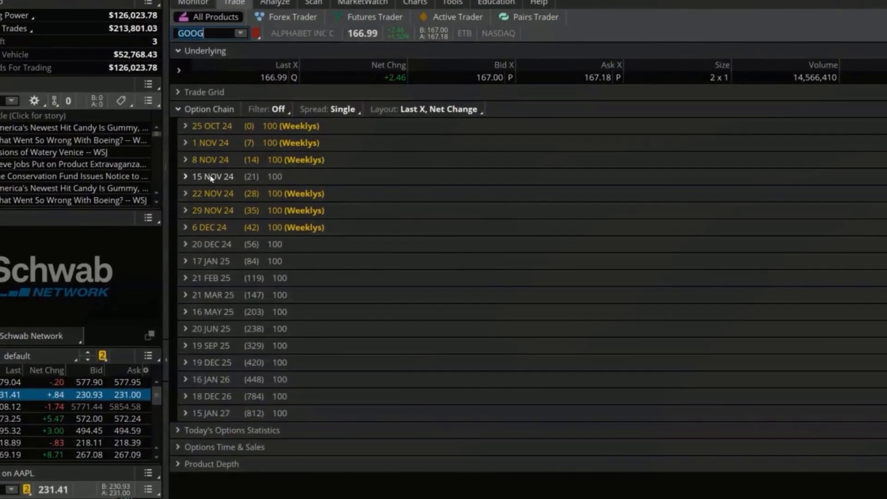
{"action": "mouse_move", "coordinate": [258, 182]}
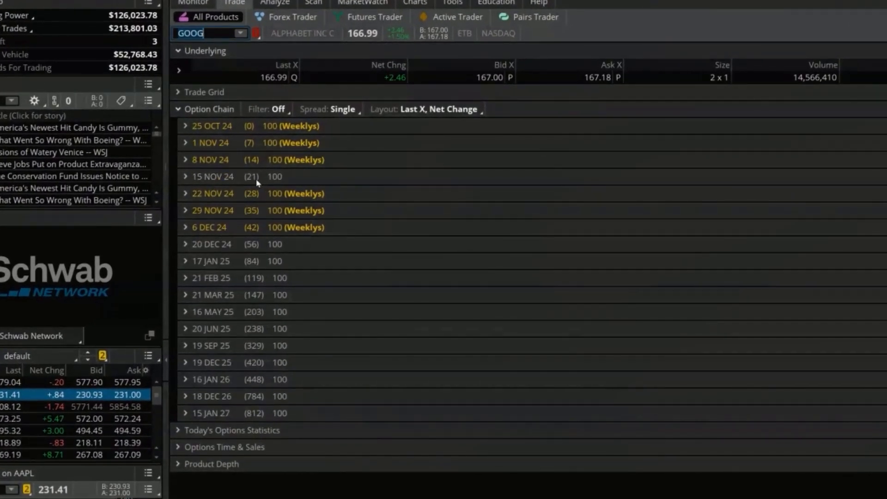
{"action": "mouse_move", "coordinate": [252, 177]}
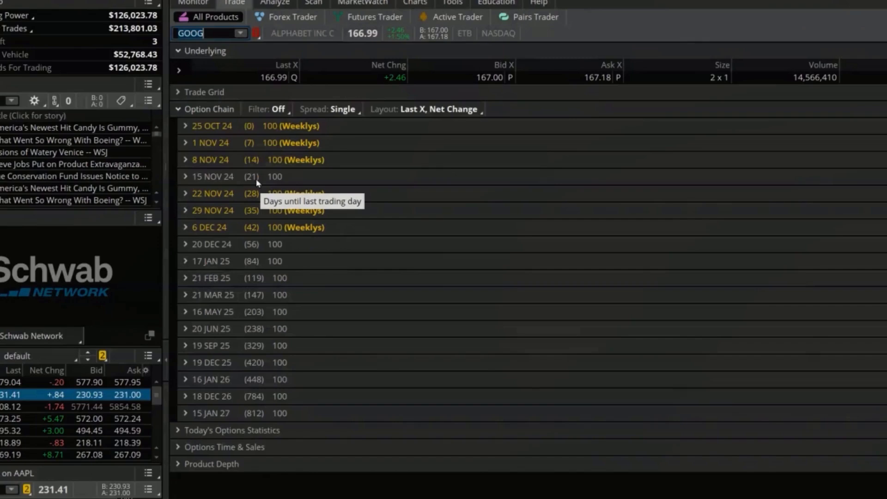
{"action": "mouse_move", "coordinate": [211, 182]}
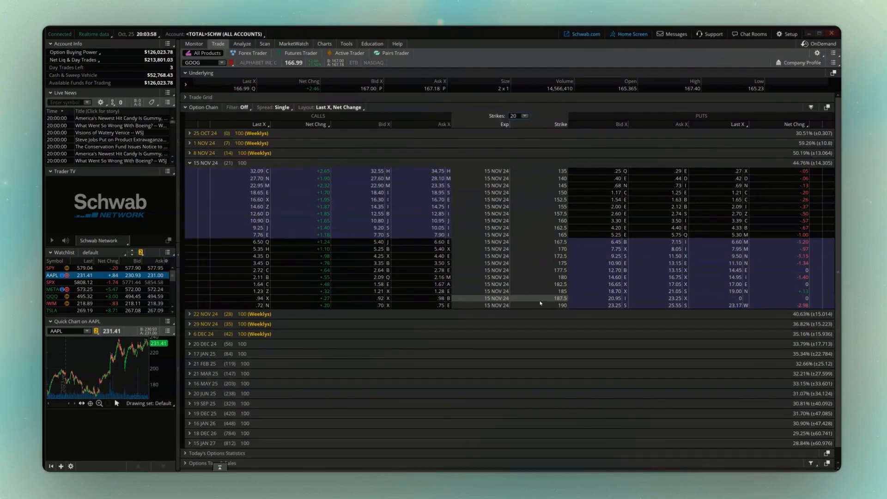
{"action": "mouse_move", "coordinate": [535, 291]}
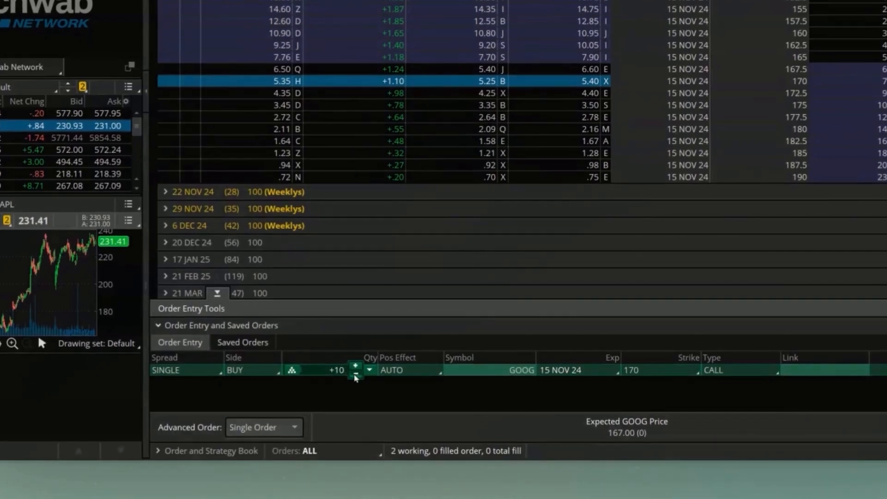
{"action": "left_click", "coordinate": [356, 374]}
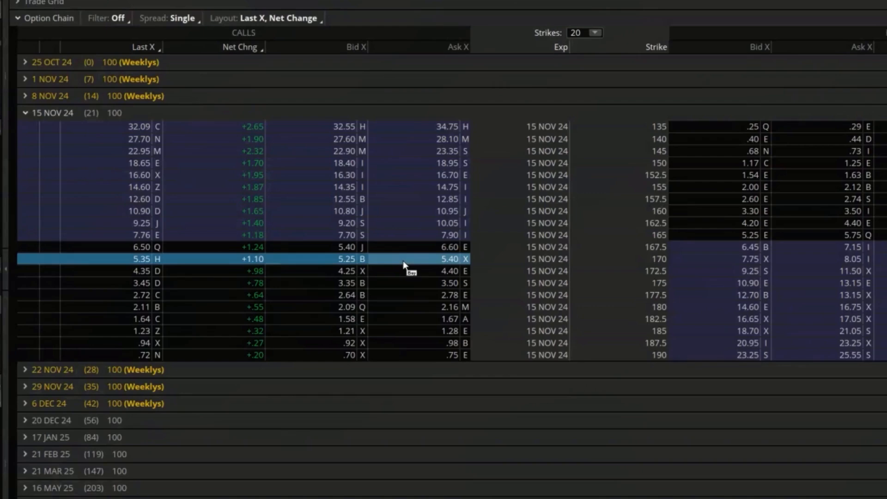
Bring up trade actions for the GOOG 15 Nov 24 170 call
{"action": "right_click", "coordinate": [404, 261]}
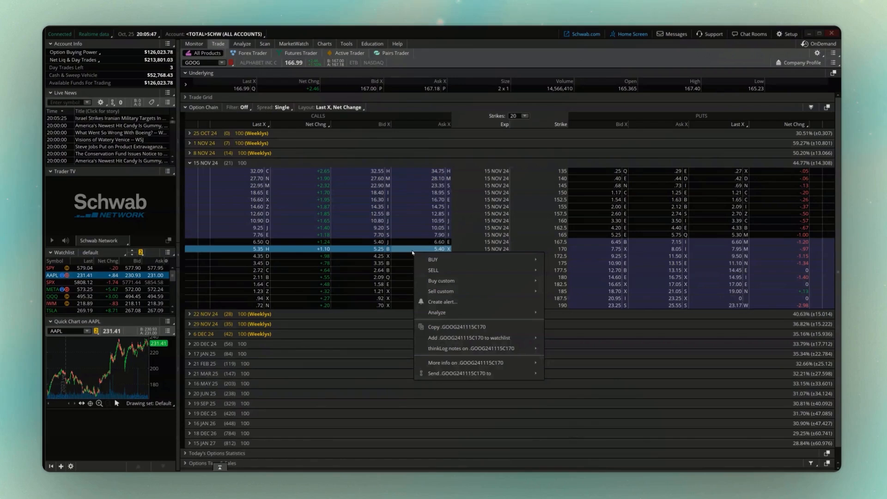
{"action": "mouse_move", "coordinate": [433, 270]}
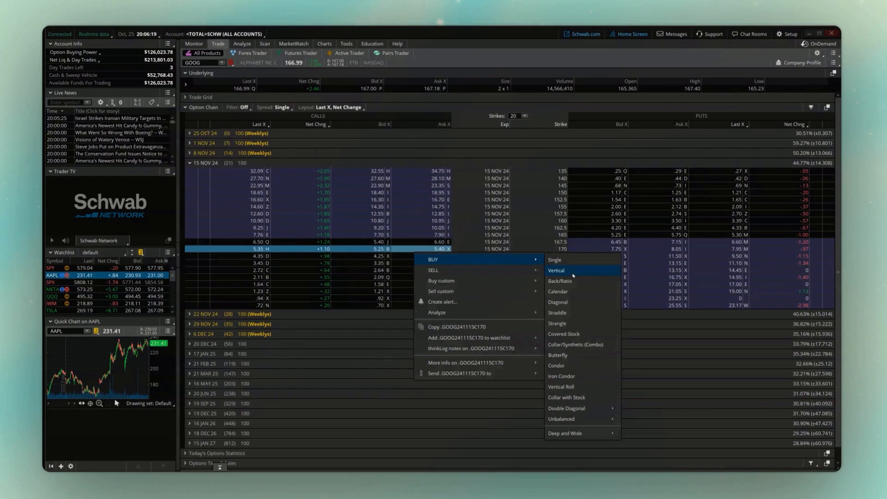
Start a 10-lot GOOG 15 Nov 24 call vertical buying the 170 call
{"action": "left_click", "coordinate": [556, 270]}
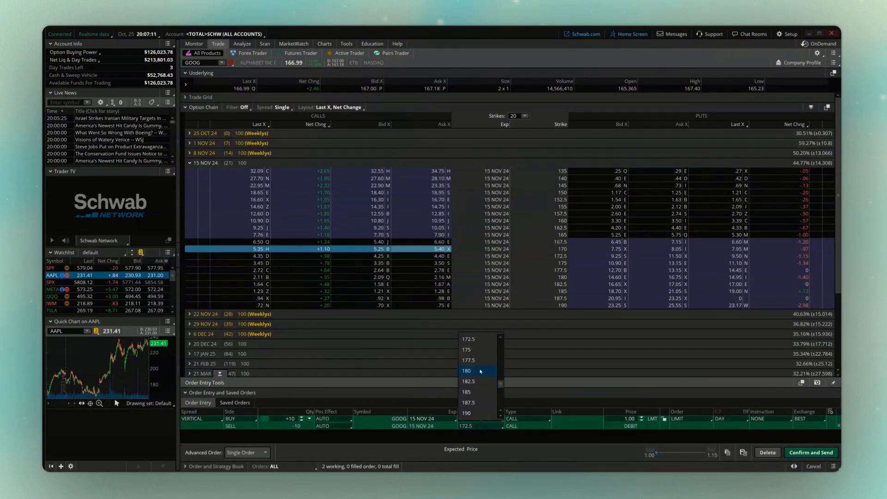
{"action": "mouse_move", "coordinate": [478, 360]}
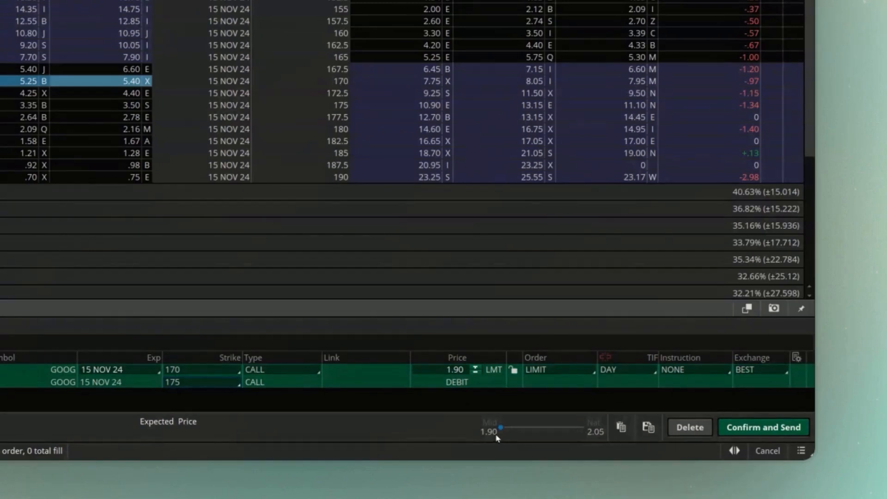
{"action": "mouse_move", "coordinate": [577, 434]}
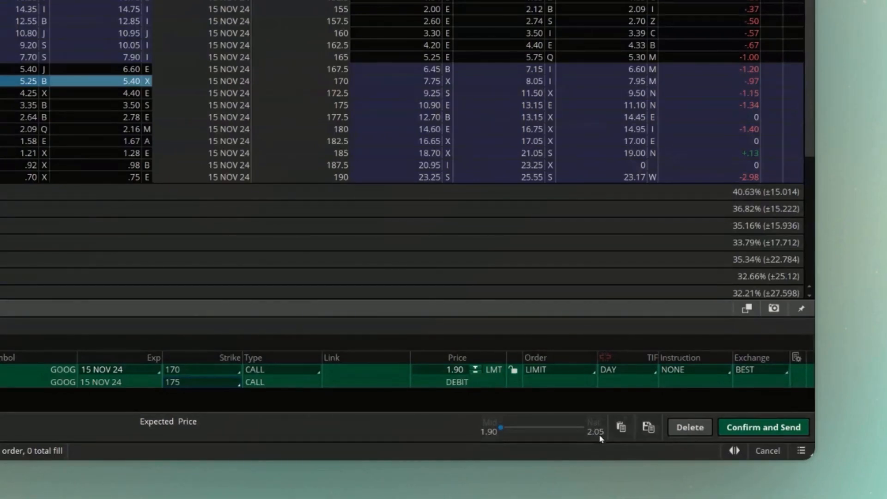
{"action": "mouse_move", "coordinate": [605, 439]}
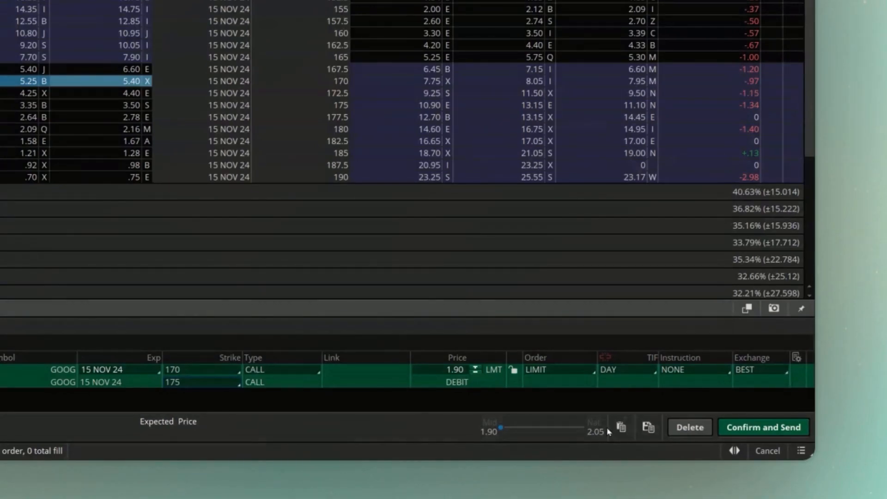
{"action": "mouse_move", "coordinate": [469, 433]}
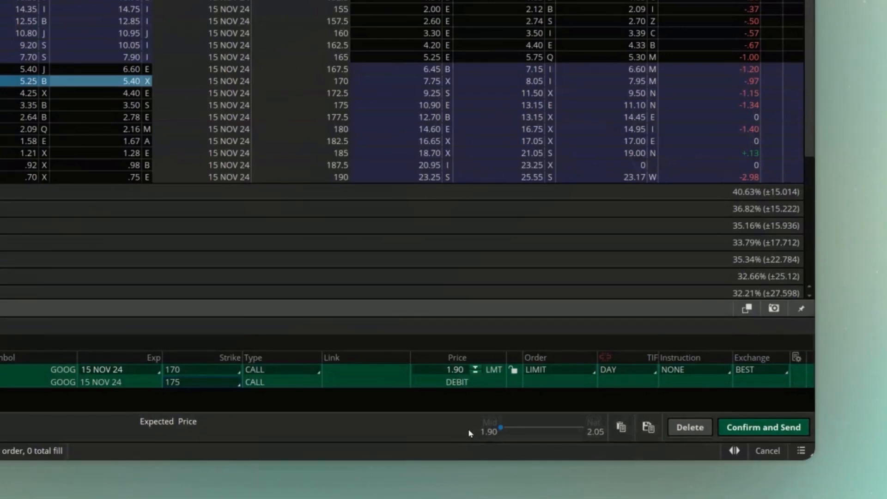
Adjust the 170/175 call vertical's limit debit, leaving it at 1.90
{"action": "left_click", "coordinate": [475, 373]}
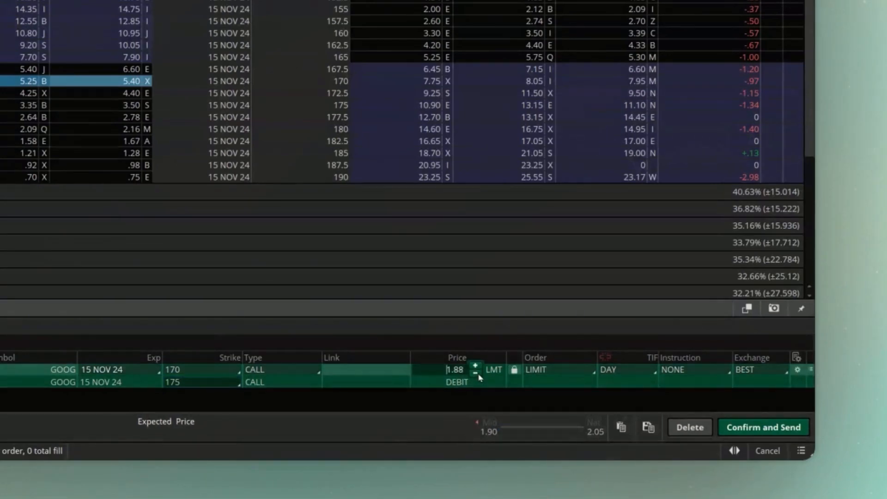
{"action": "left_click", "coordinate": [474, 373]}
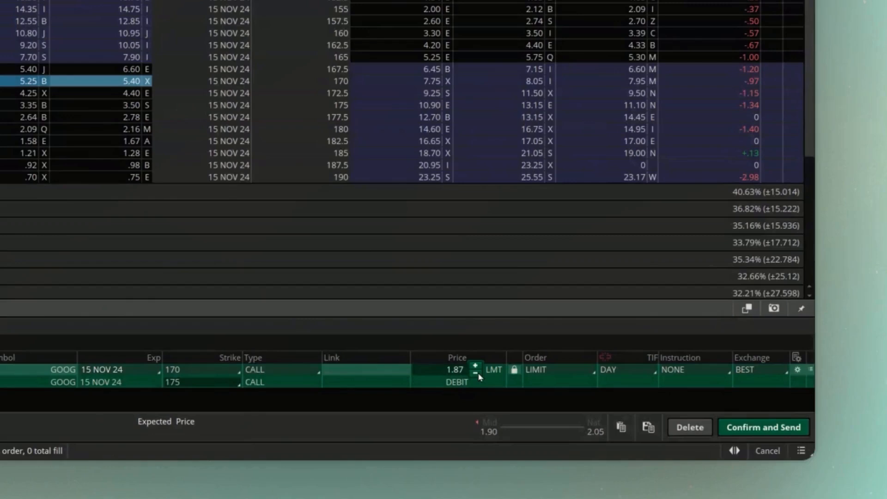
{"action": "left_click", "coordinate": [454, 369]}
{"action": "type", "text": "1.9"}
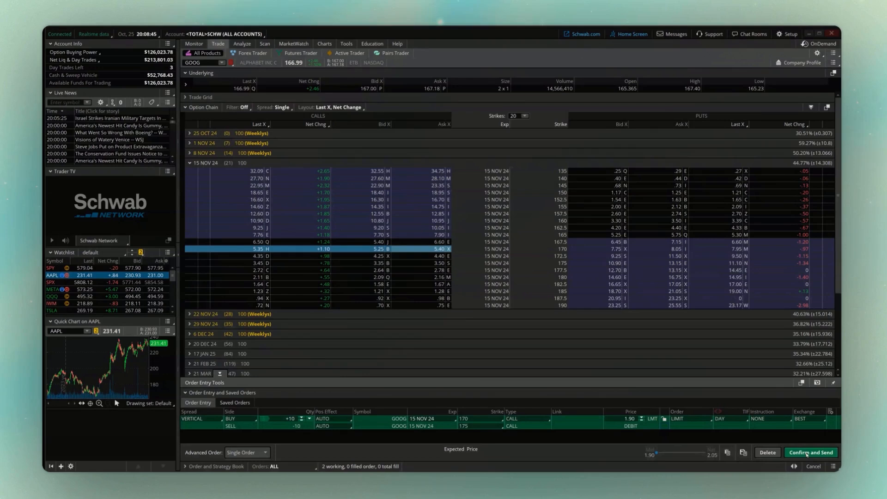
Reduce the GOOG 170/175 call vertical to 1 contract and send it at 1.90
{"action": "left_click", "coordinate": [810, 452]}
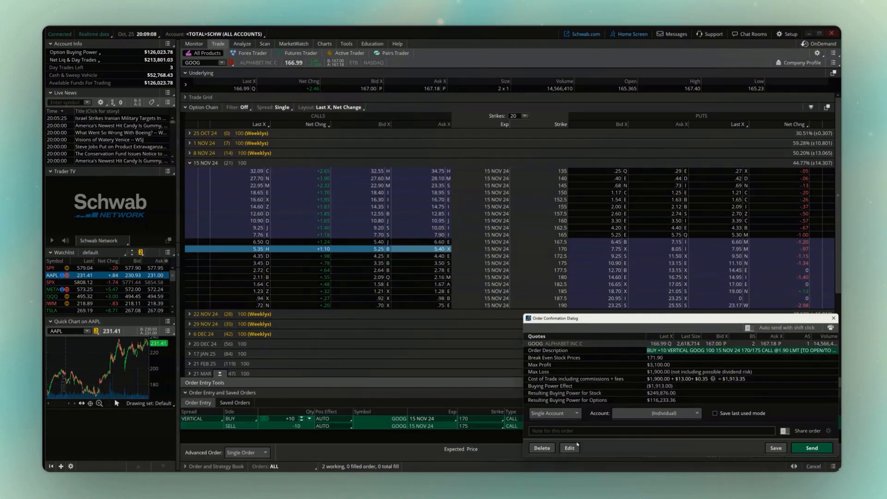
{"action": "left_click", "coordinate": [568, 447]}
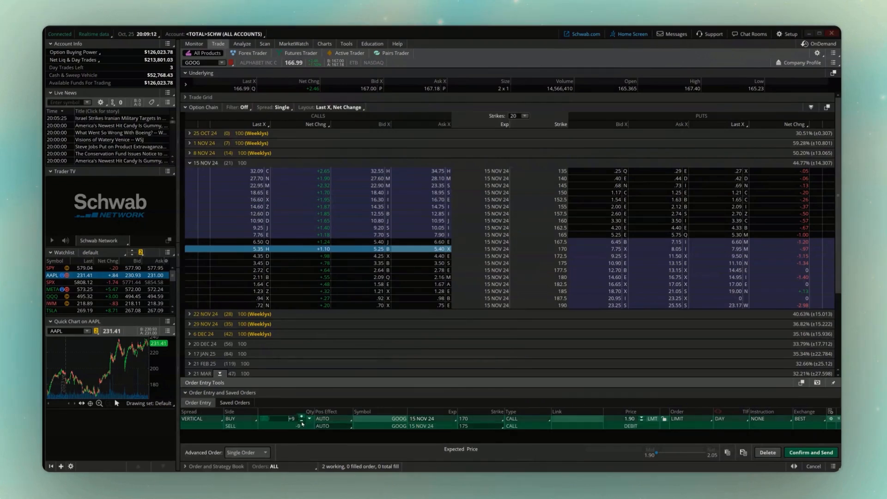
{"action": "left_click", "coordinate": [309, 421]}
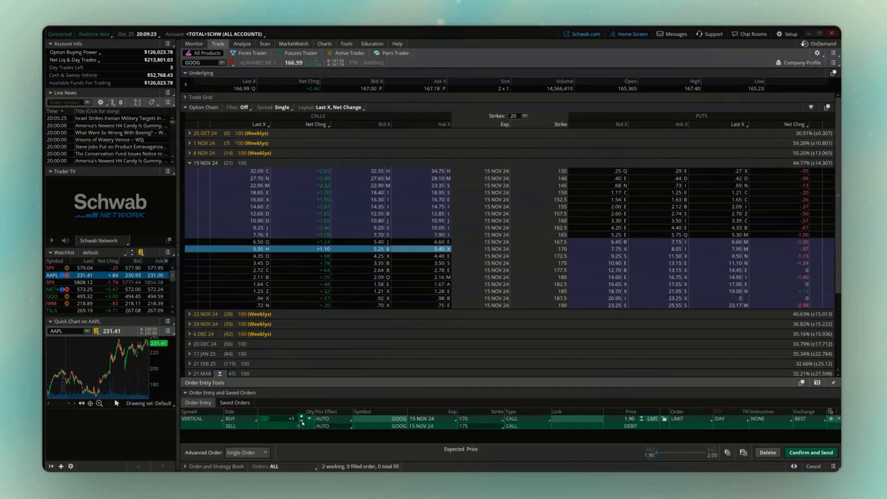
{"action": "left_click", "coordinate": [811, 452]}
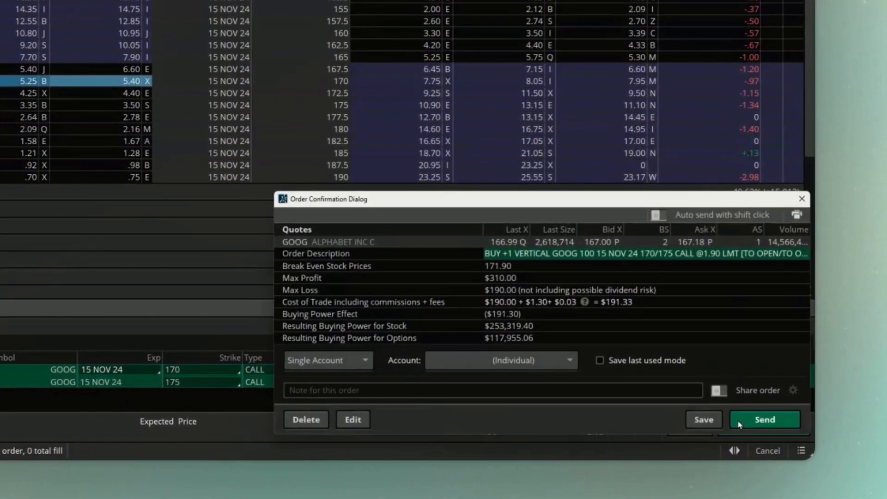
{"action": "left_click", "coordinate": [764, 419]}
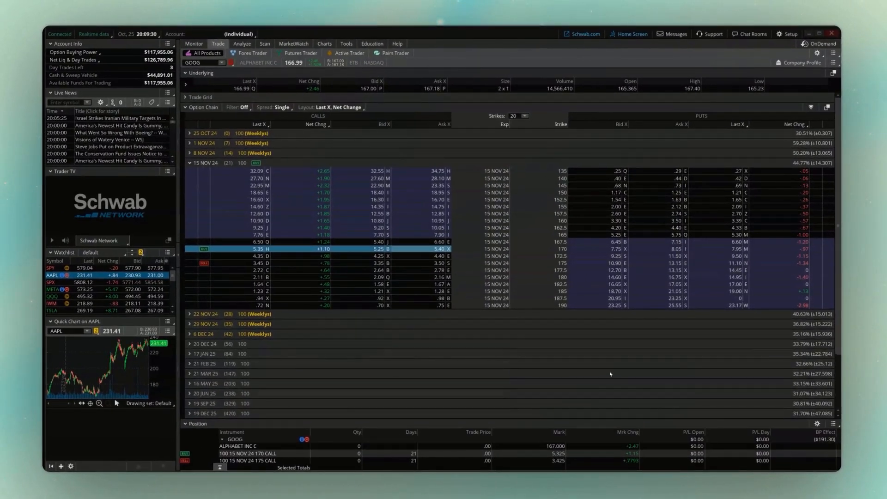
Show the working GOOG 170/175 call vertical on the Monitor page and bring up its actions
{"action": "left_click", "coordinate": [193, 43]}
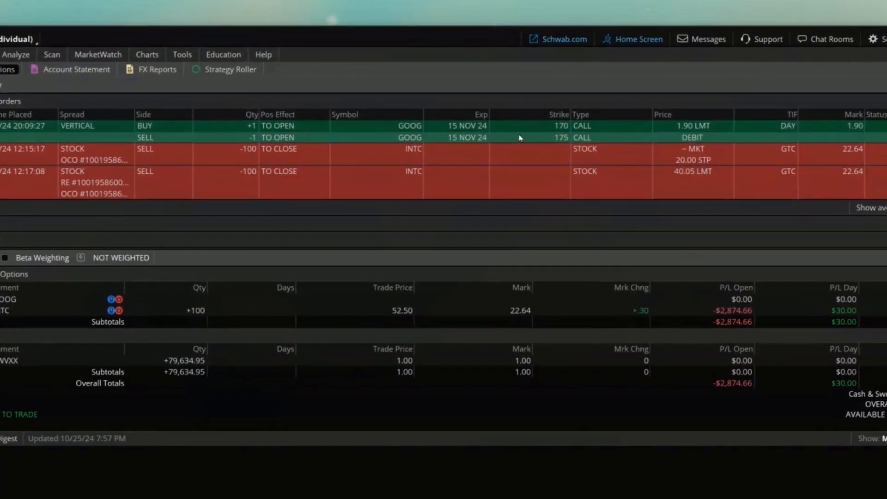
{"action": "right_click", "coordinate": [509, 131]}
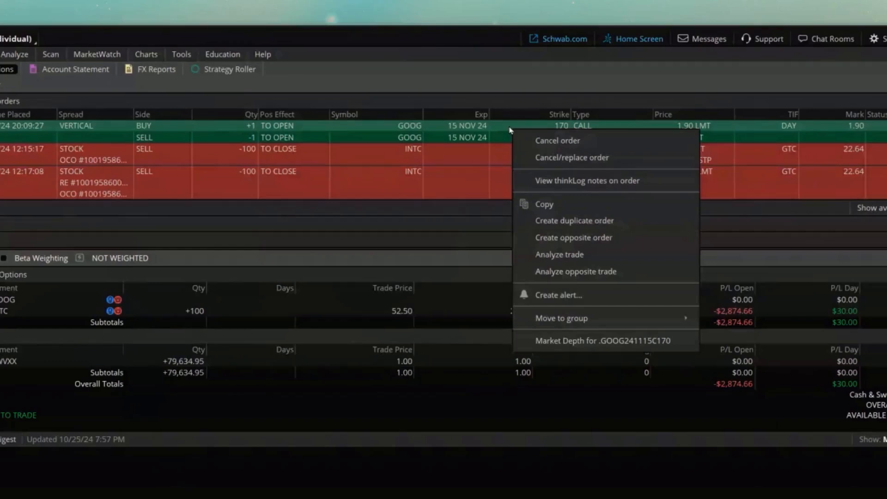
{"action": "mouse_move", "coordinate": [574, 140]}
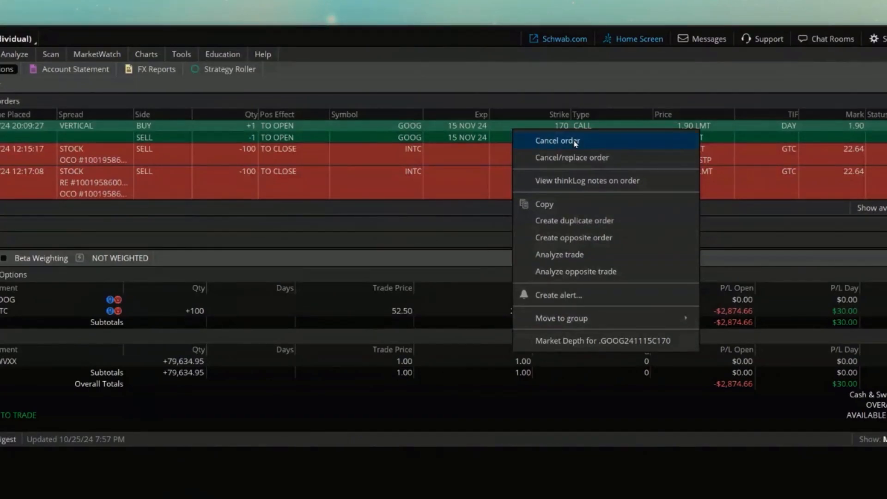
{"action": "mouse_move", "coordinate": [573, 158]}
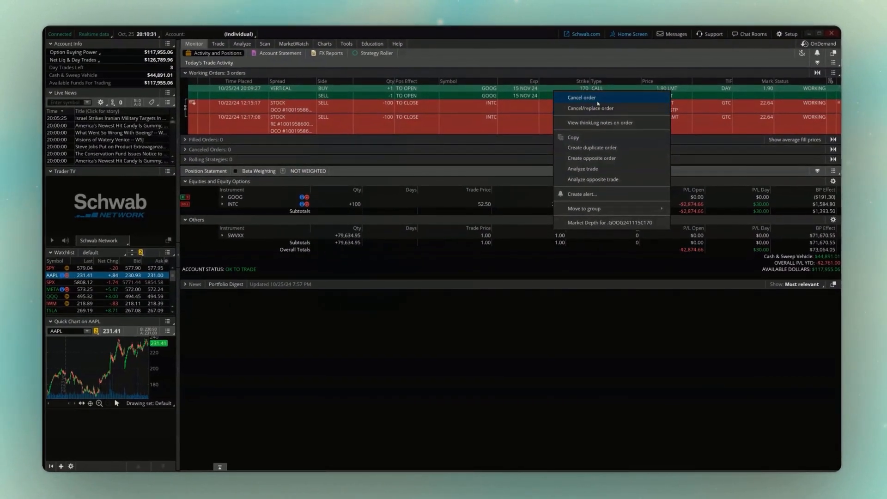
Cancel the working GOOG 15 Nov 24 170/175 call vertical order
{"action": "left_click", "coordinate": [581, 98]}
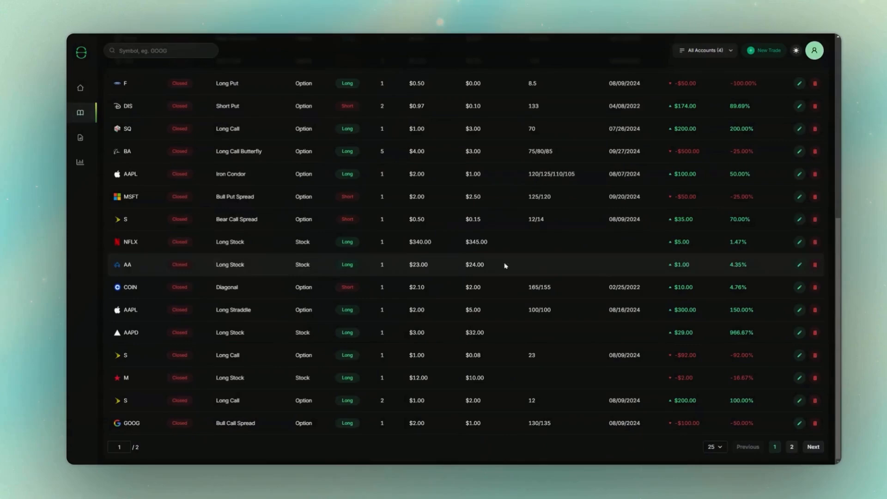
Review the TraderLog dashboard overview and the trade reports (43 trades, $220 total P/L)
{"action": "left_click", "coordinate": [81, 87]}
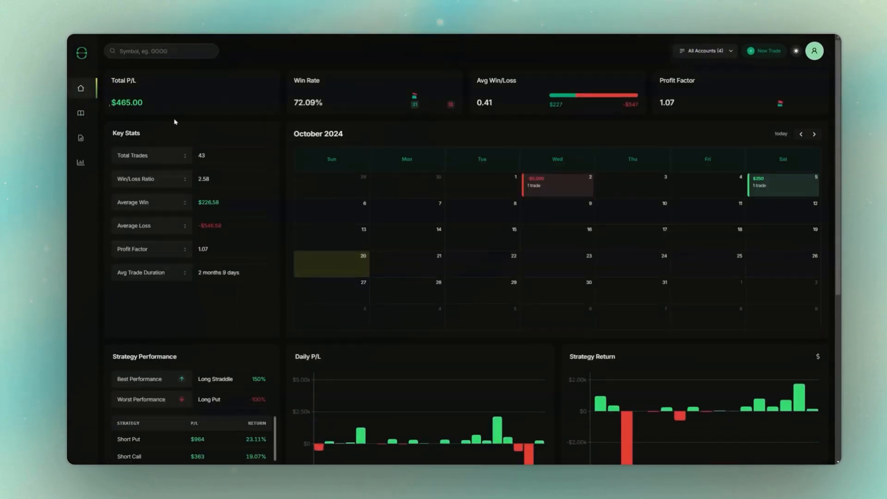
{"action": "left_click", "coordinate": [782, 184]}
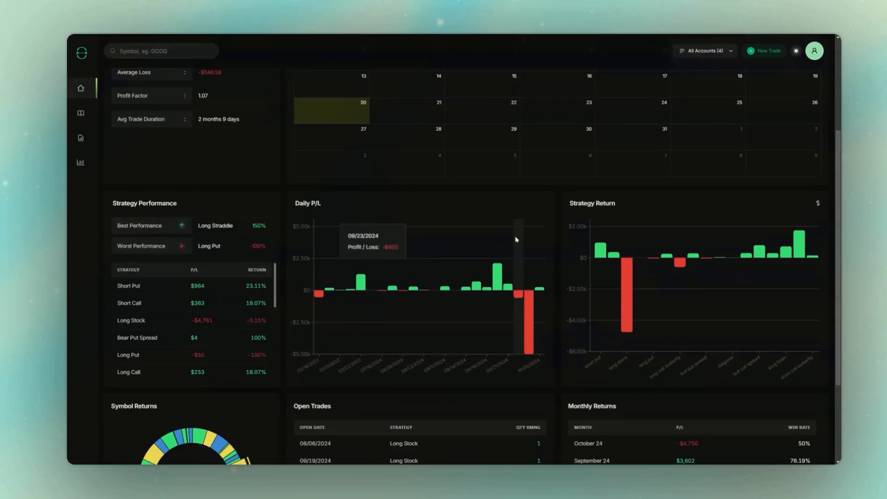
{"action": "scroll", "scroll_direction": "down", "scroll_amount": 3}
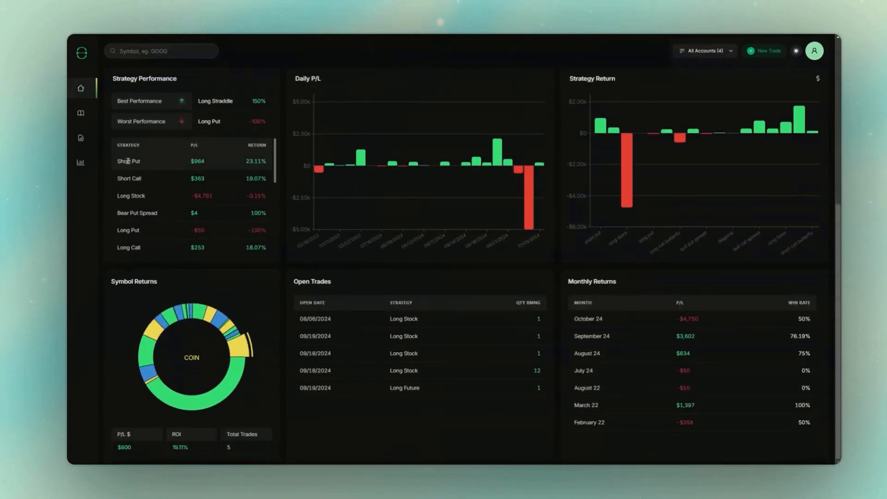
{"action": "mouse_move", "coordinate": [82, 131]}
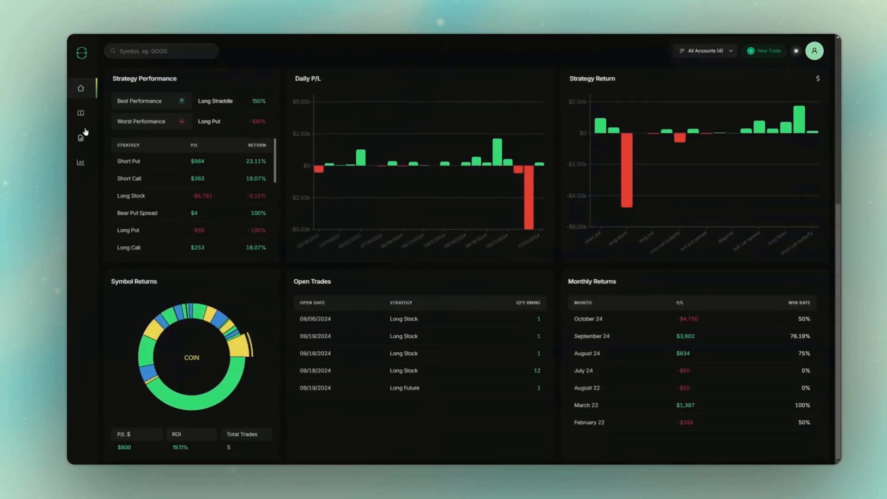
{"action": "left_click", "coordinate": [81, 138]}
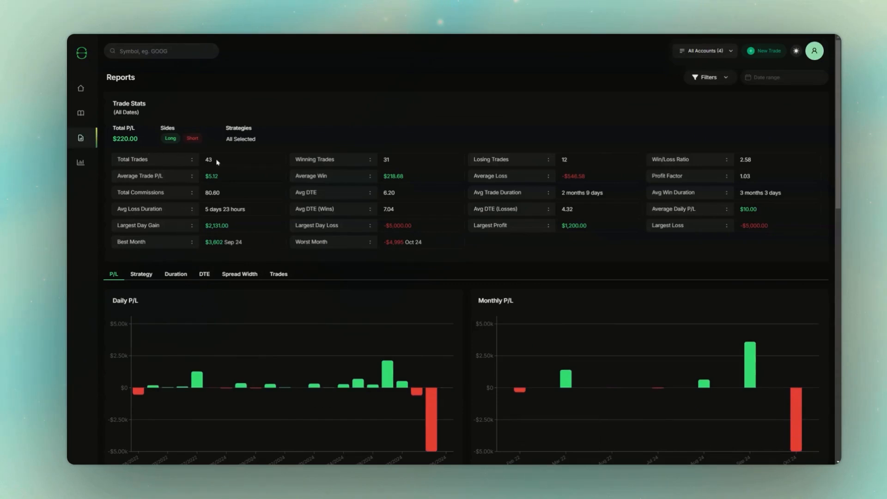
{"action": "scroll", "scroll_direction": "down", "scroll_amount": 3}
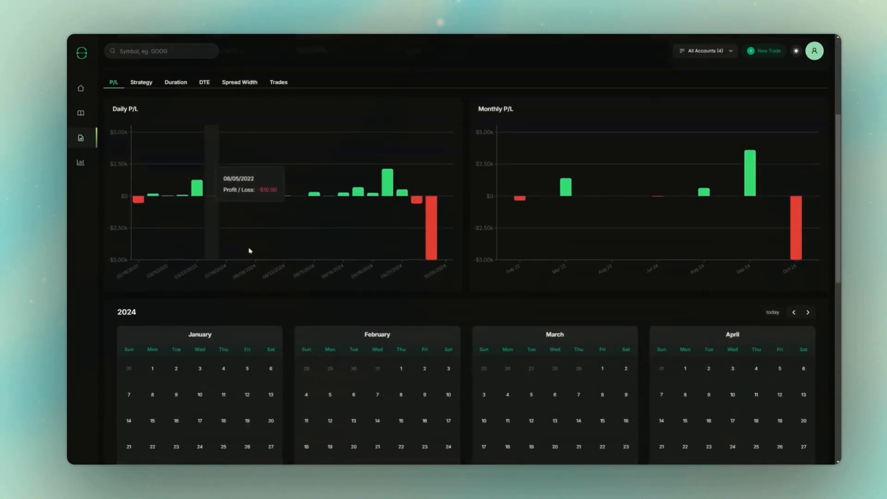
{"action": "scroll", "scroll_direction": "down", "scroll_amount": 3}
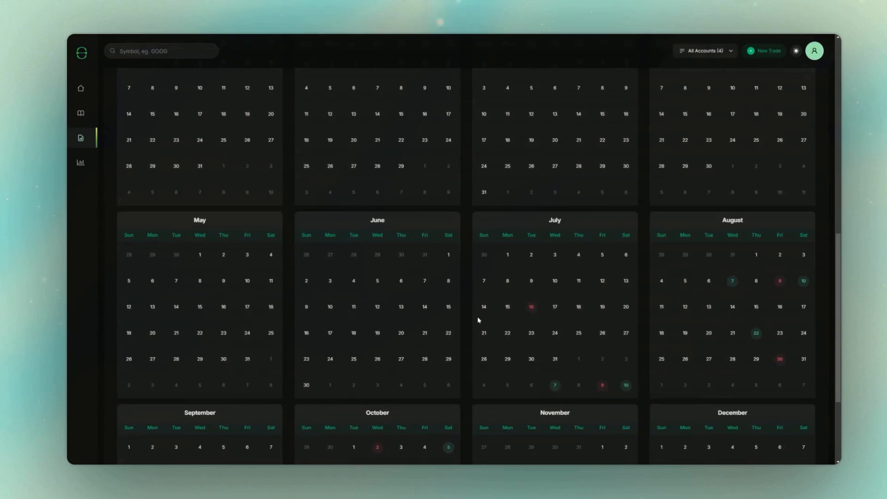
View returns by strategy and P/L by duration, then bring up the strategy filter choices
{"action": "left_click", "coordinate": [531, 307]}
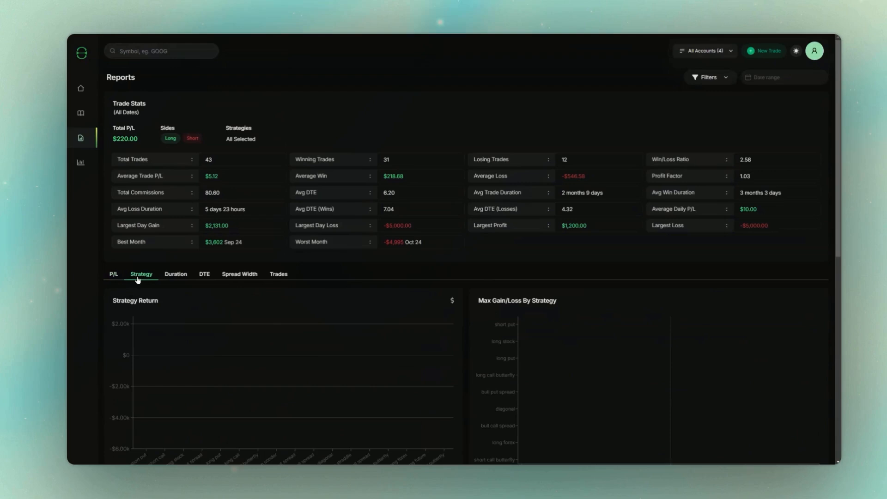
{"action": "left_click", "coordinate": [176, 277]}
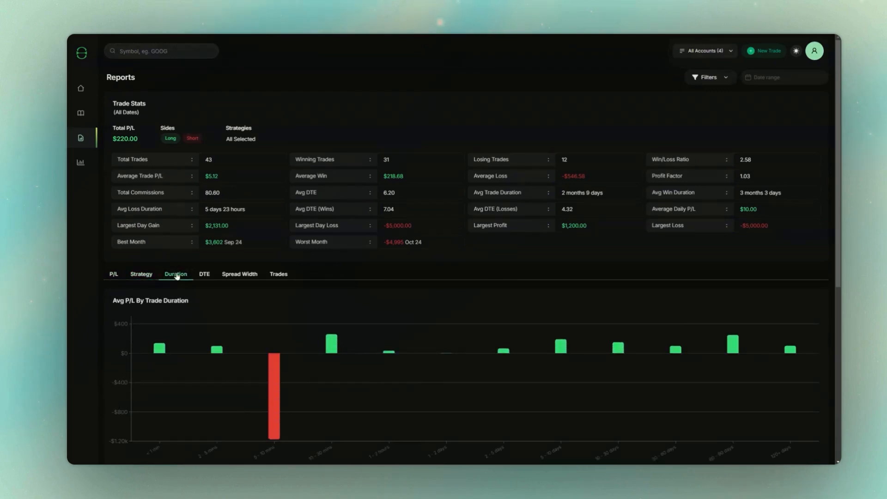
{"action": "left_click", "coordinate": [708, 78]}
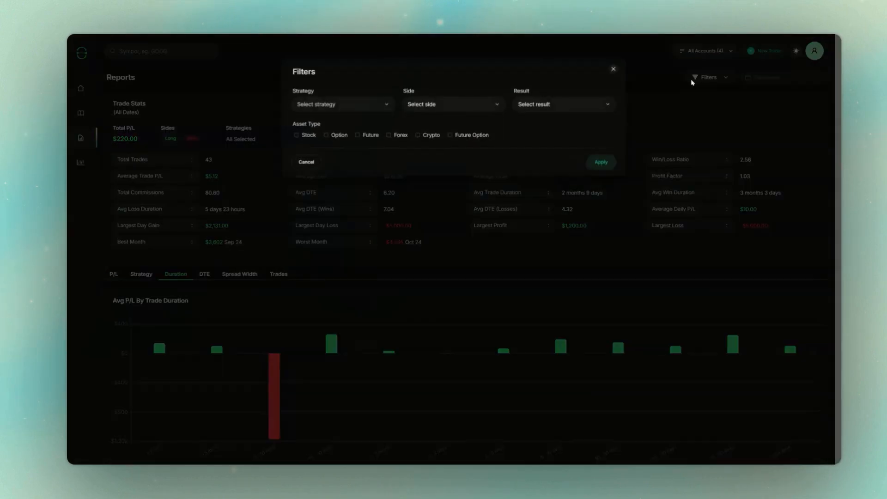
{"action": "left_click", "coordinate": [341, 105]}
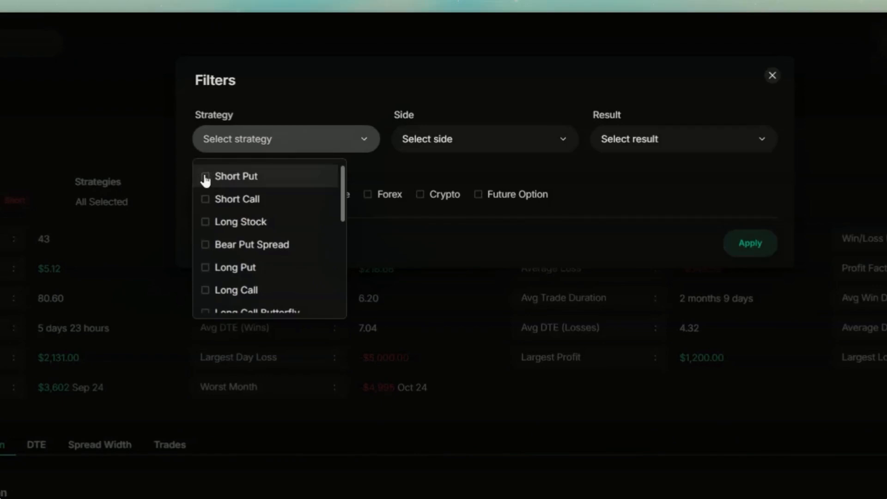
{"action": "left_click", "coordinate": [205, 176]}
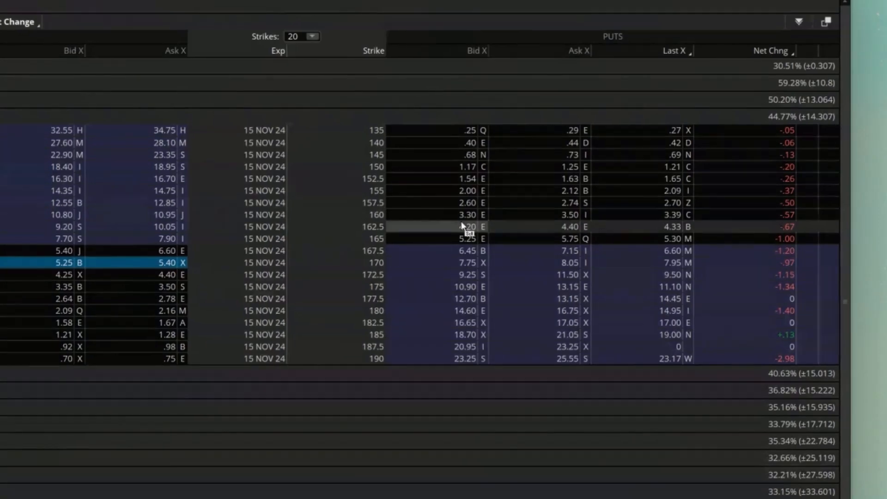
{"action": "mouse_move", "coordinate": [447, 219]}
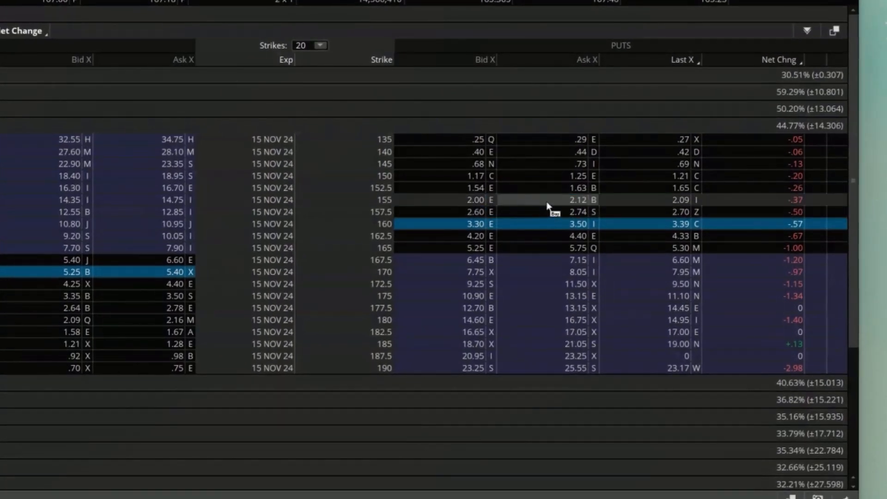
{"action": "mouse_move", "coordinate": [580, 203]}
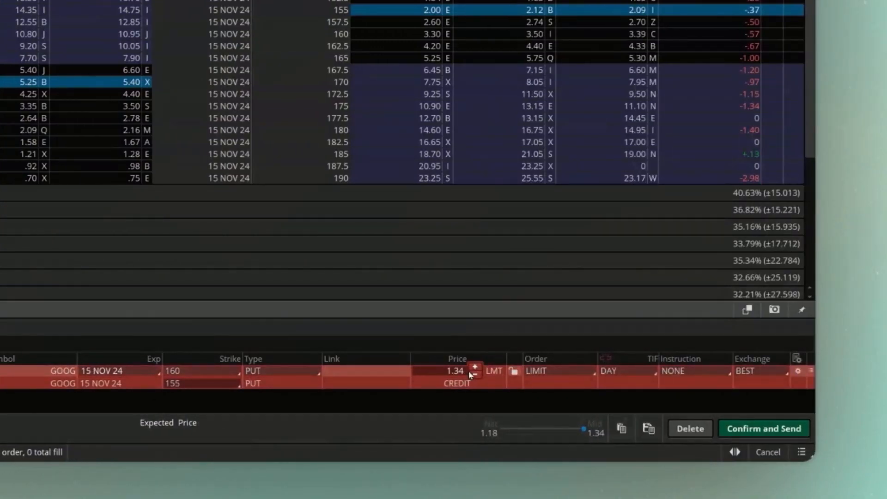
Review the GOOG 160/155 put vertical, return to editing and raise its limit credit to 1.41
{"action": "left_click", "coordinate": [763, 428]}
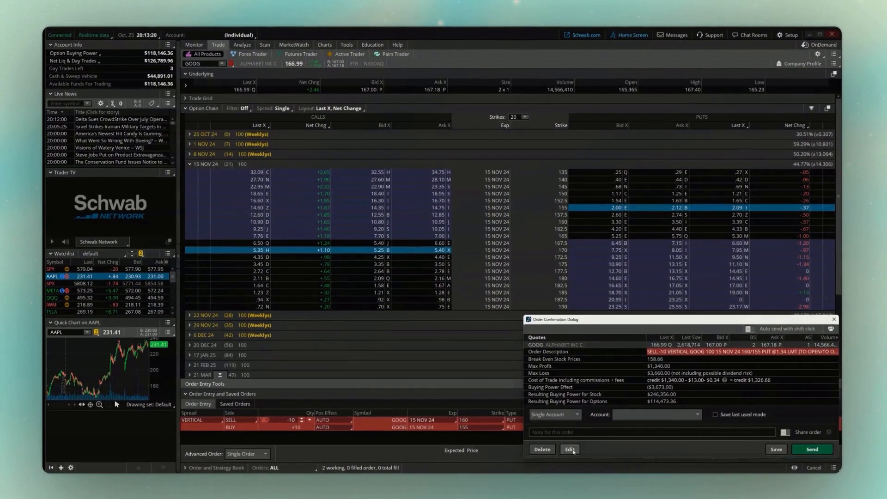
{"action": "left_click", "coordinate": [568, 449]}
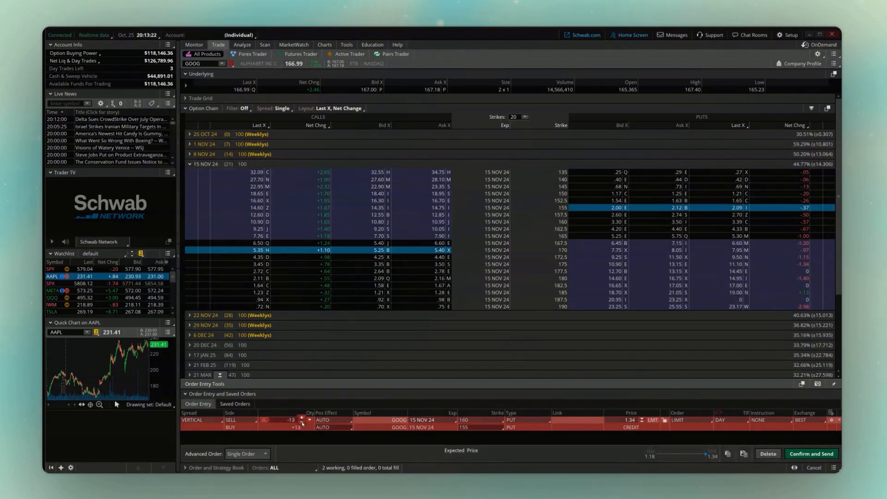
{"action": "left_click", "coordinate": [302, 419]}
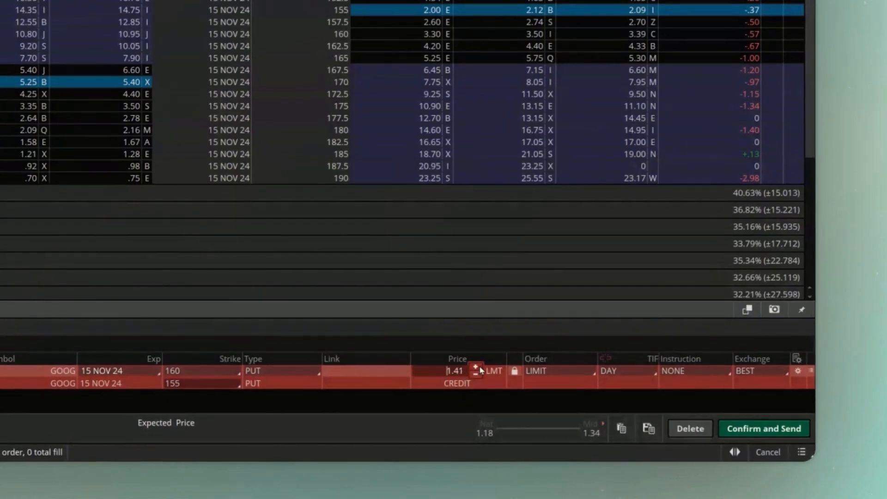
Raise the GOOG 160/155 put vertical credit to 1.50 and bring up its one-lot confirmation
{"action": "left_click", "coordinate": [476, 368]}
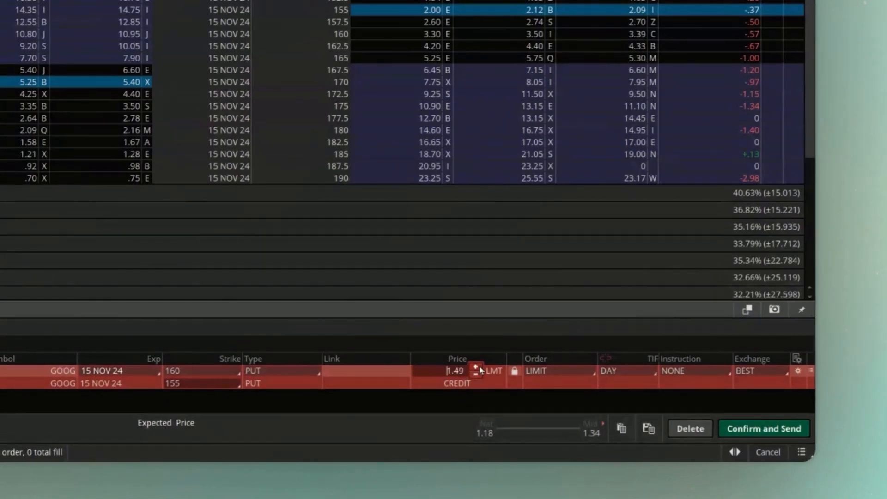
{"action": "left_click", "coordinate": [475, 367]}
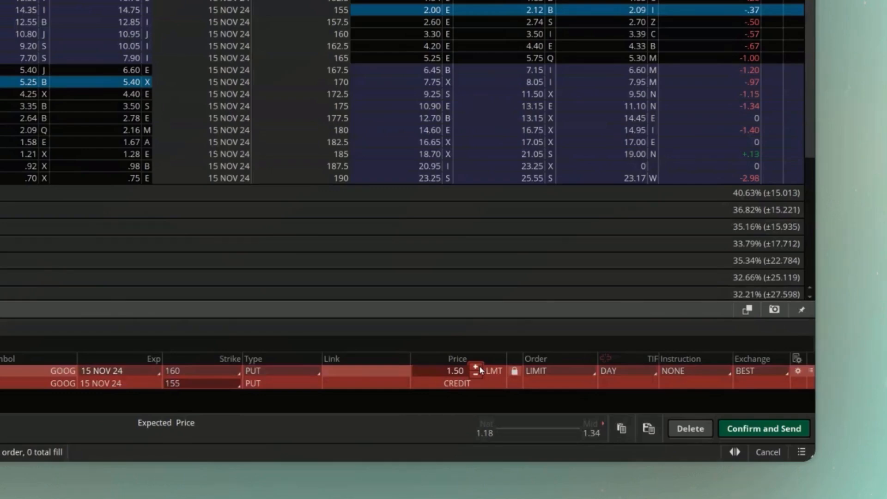
{"action": "left_click", "coordinate": [764, 428]}
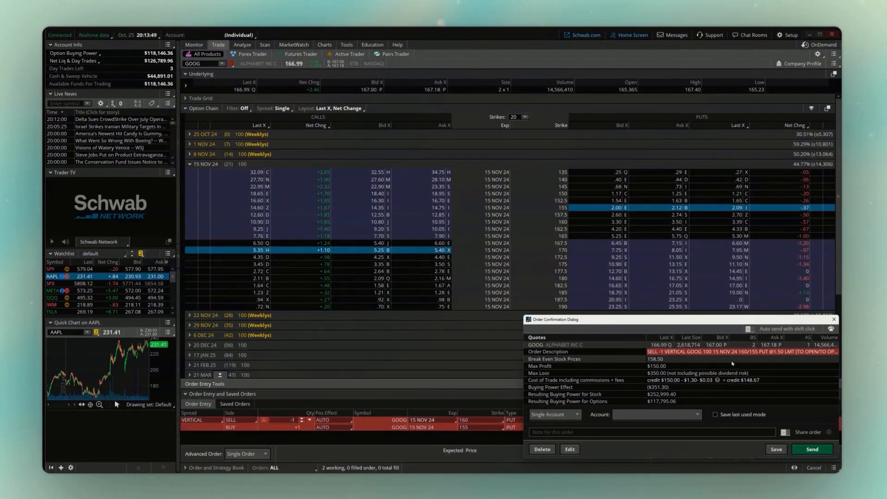
Send the one-lot GOOG 160/155 put vertical at 1.50 credit and return to working orders
{"action": "left_click", "coordinate": [810, 449]}
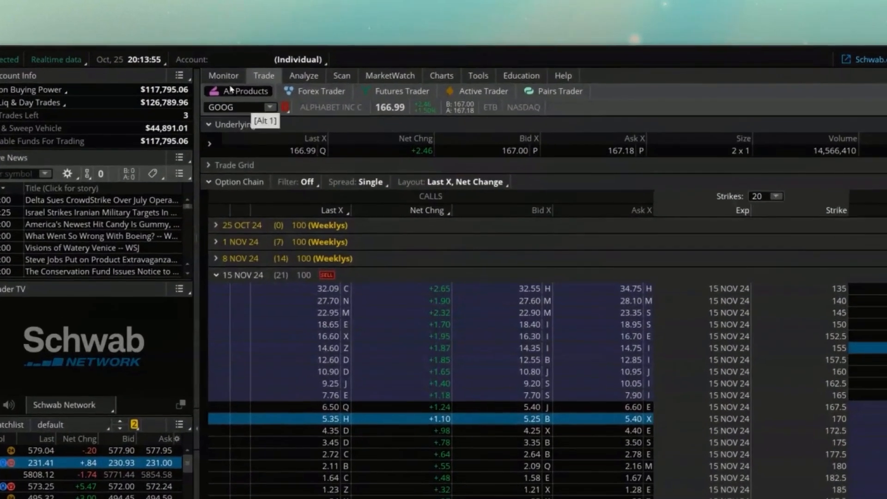
{"action": "left_click", "coordinate": [197, 48]}
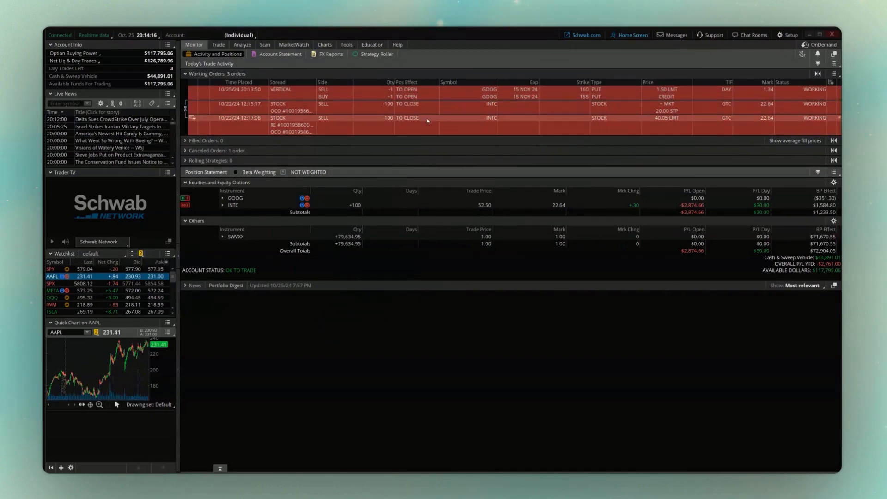
Load AAPL on the Trade tab and expand the 1 NOV 24 expiration's strikes
{"action": "left_click", "coordinate": [218, 44]}
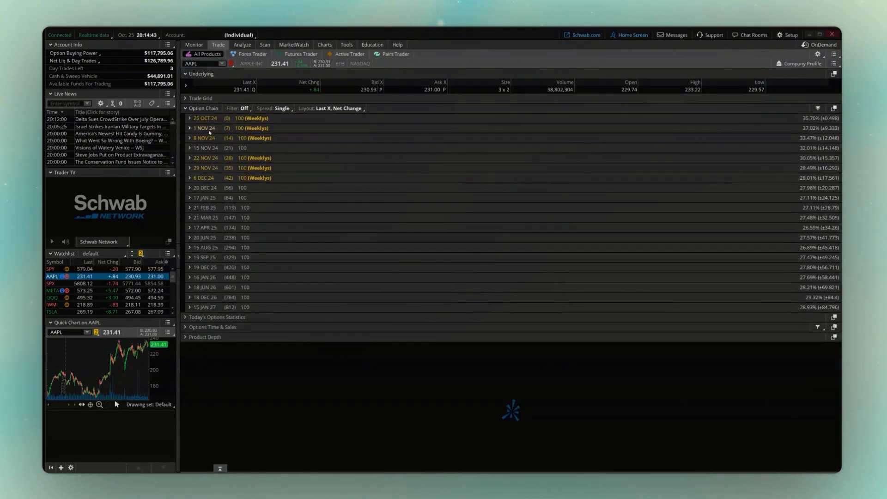
{"action": "left_click", "coordinate": [189, 128]}
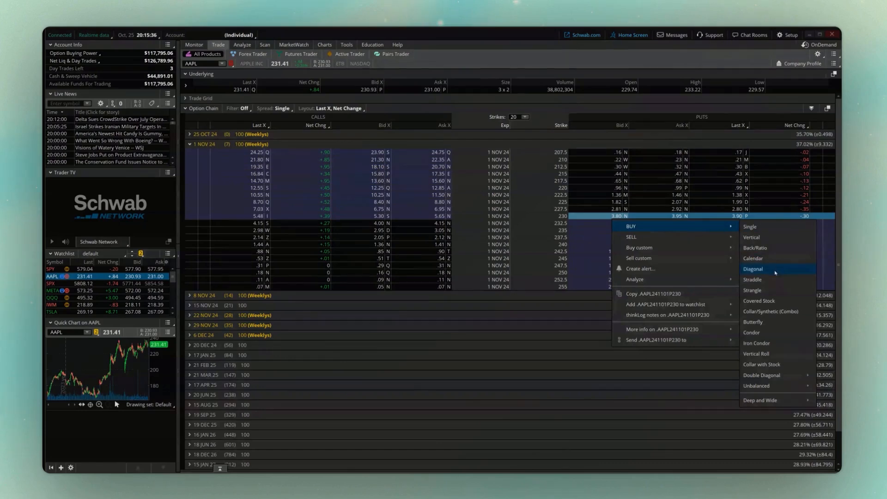
{"action": "mouse_move", "coordinate": [776, 322]}
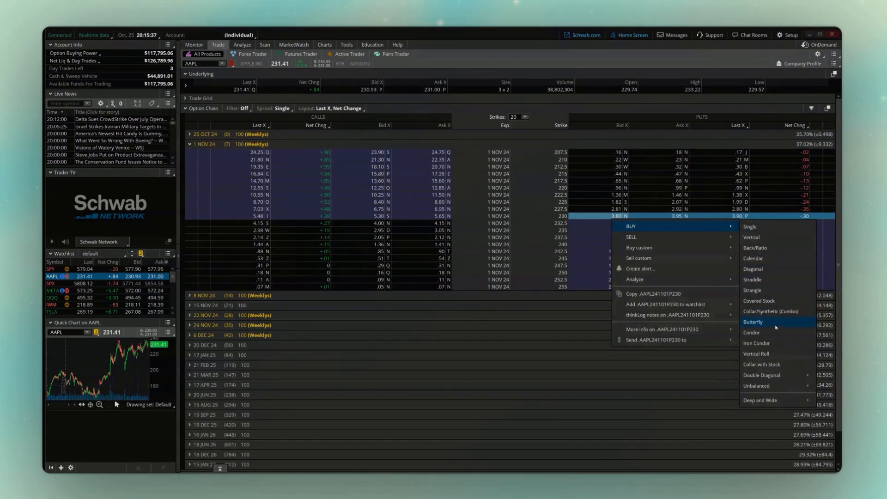
Draft a buy of the AAPL 1 Nov 24 232.5/230/227.5 put butterfly with quantity set to 1
{"action": "left_click", "coordinate": [753, 322]}
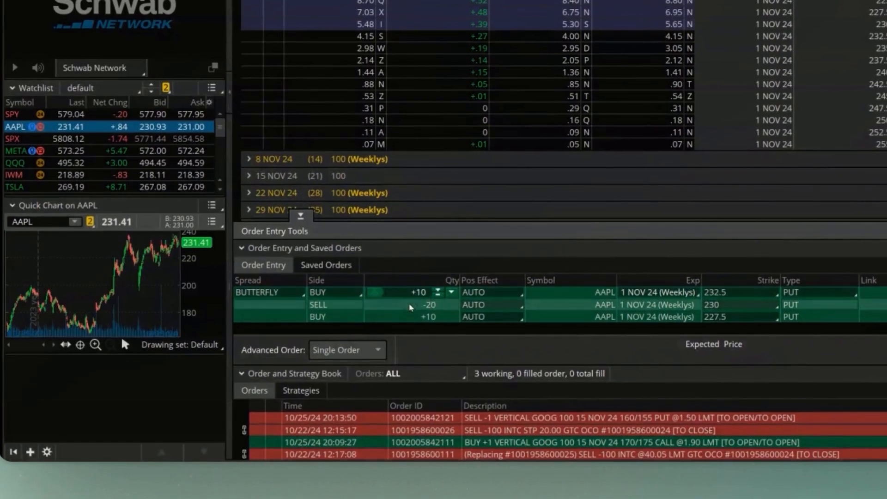
{"action": "left_click", "coordinate": [438, 289]}
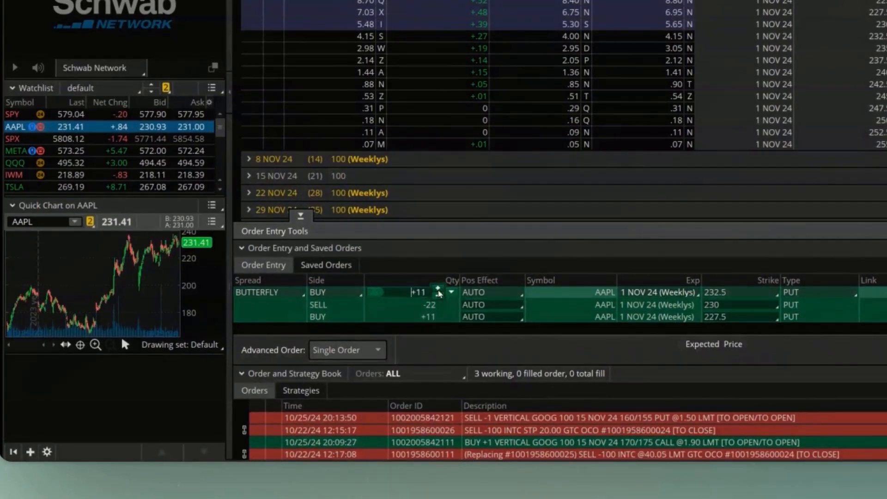
{"action": "left_click", "coordinate": [451, 295]}
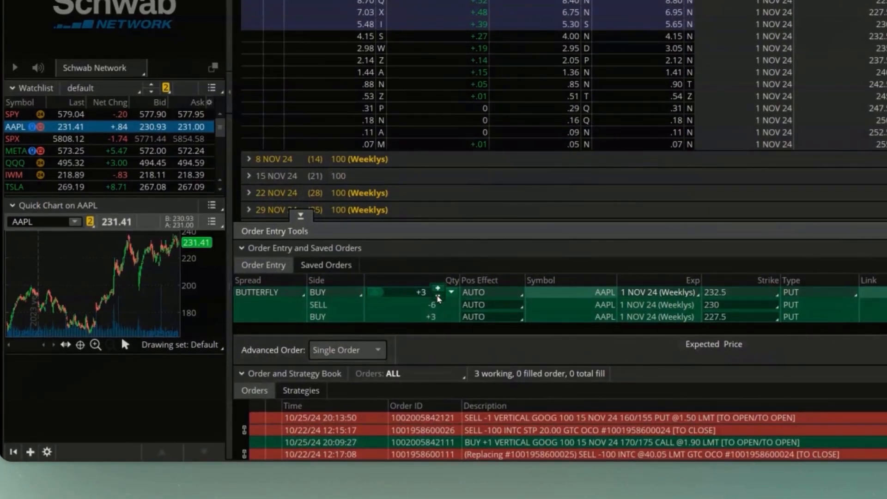
{"action": "left_click", "coordinate": [438, 298]}
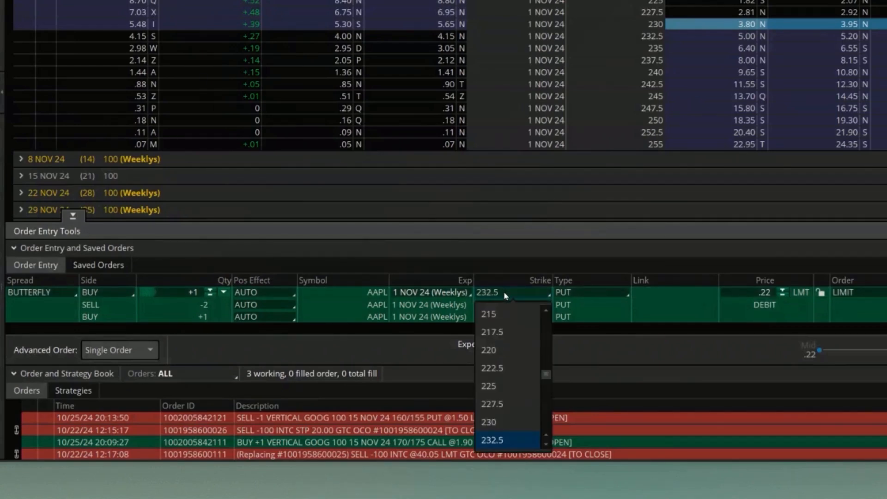
Widen the AAPL butterfly to 235/230/225 puts and enter a .10 limit debit
{"action": "left_click", "coordinate": [488, 421]}
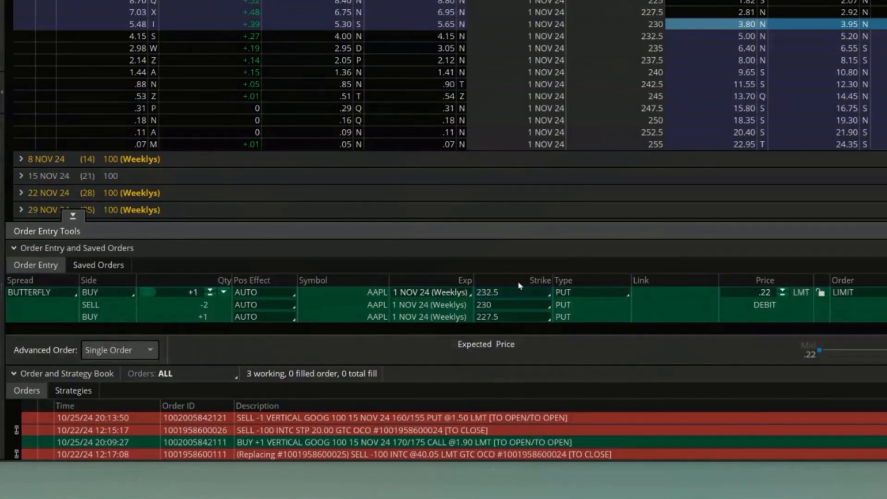
{"action": "left_click", "coordinate": [509, 292]}
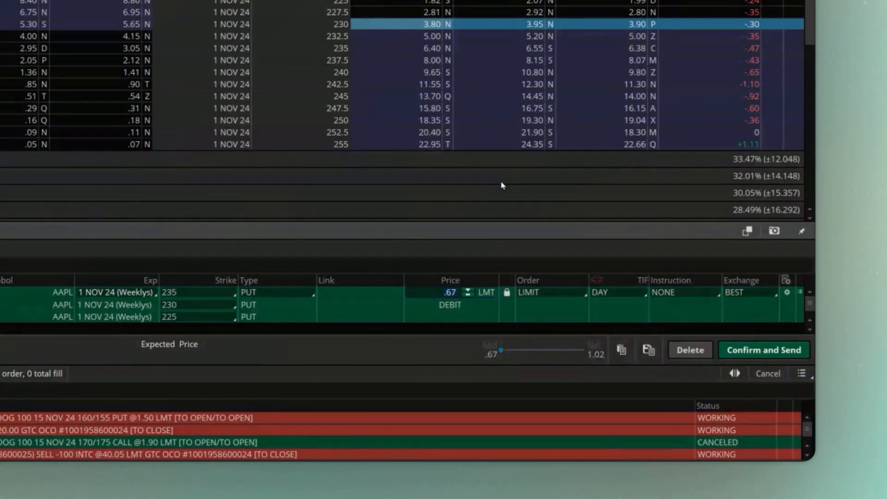
{"action": "left_click", "coordinate": [449, 293]}
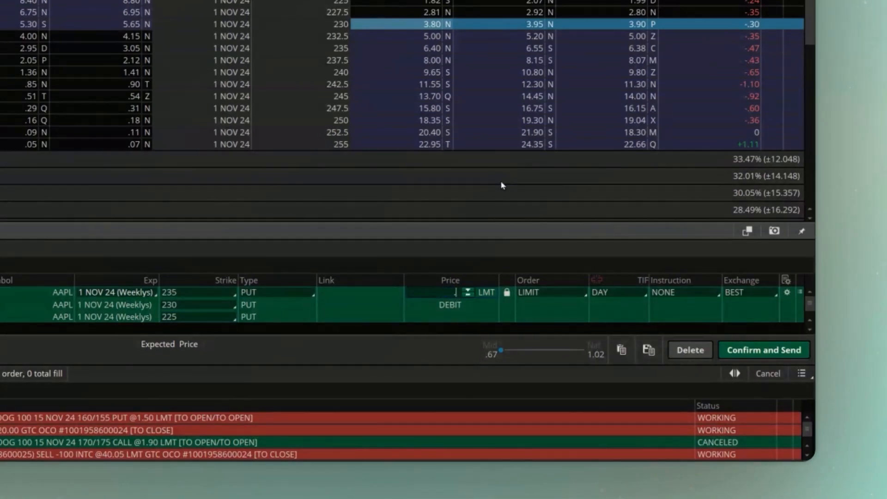
{"action": "type", "text": ".10"}
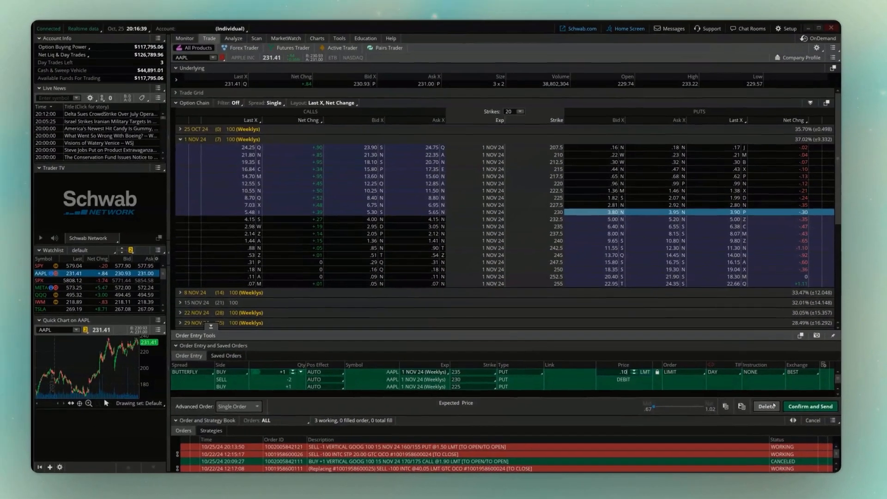
Confirm and send the AAPL 235/230/225 put butterfly at a 0.10 limit debit
{"action": "left_click", "coordinate": [810, 407]}
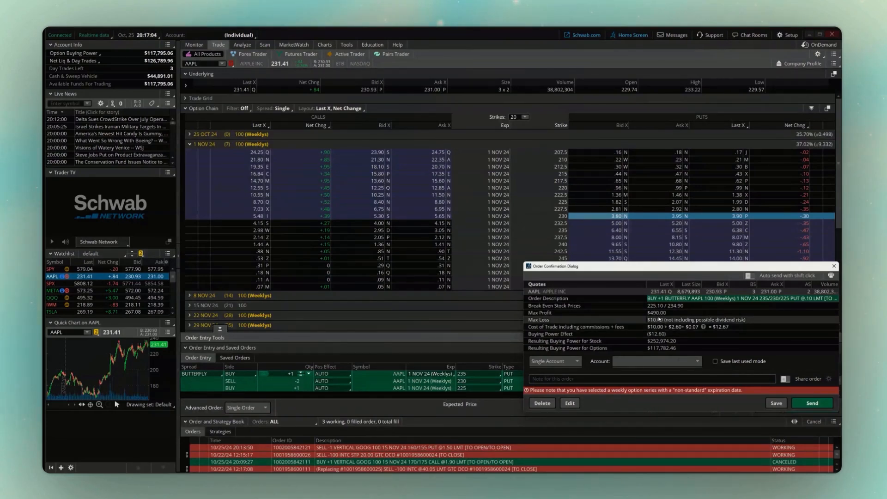
{"action": "left_click", "coordinate": [812, 403]}
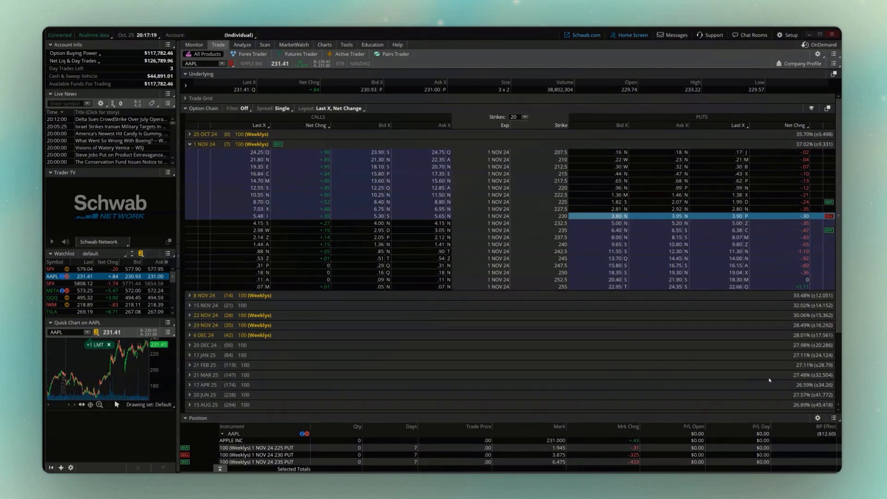
Load TSLA into the option chain and expand the 20 DEC 24 expiration's strikes
{"action": "left_click", "coordinate": [198, 63]}
{"action": "type", "text": "TSLA"}
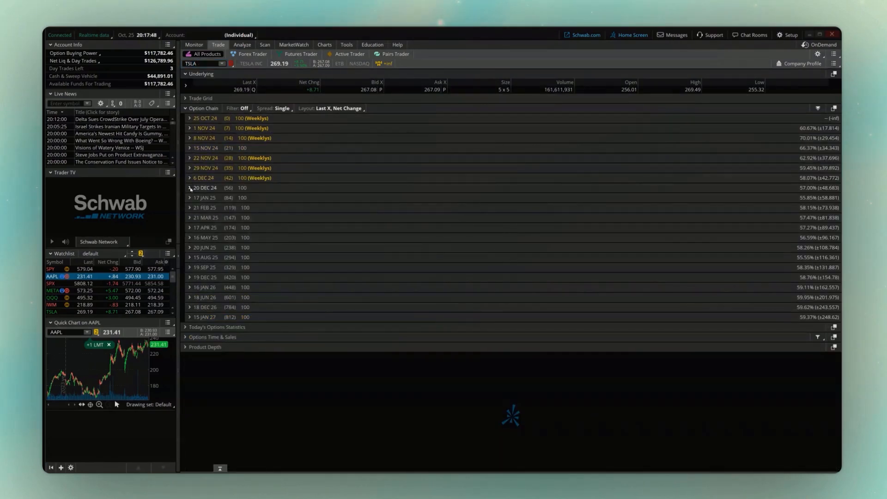
{"action": "left_click", "coordinate": [189, 187]}
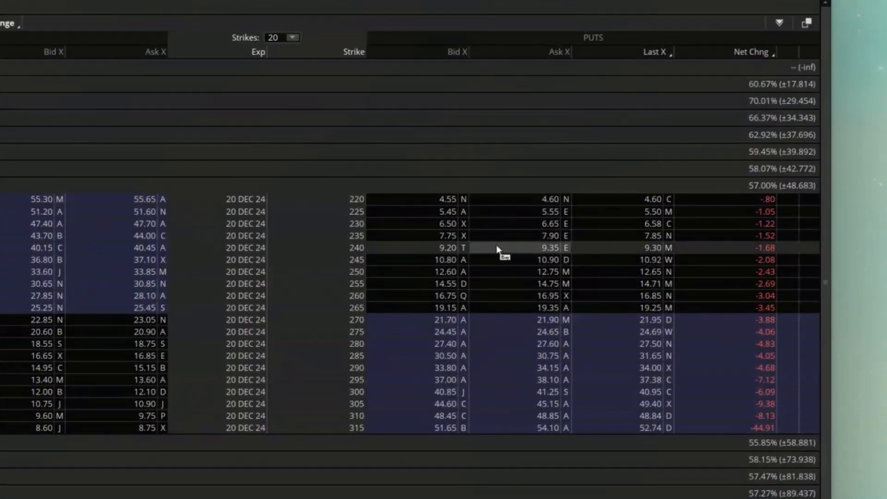
{"action": "mouse_move", "coordinate": [436, 260]}
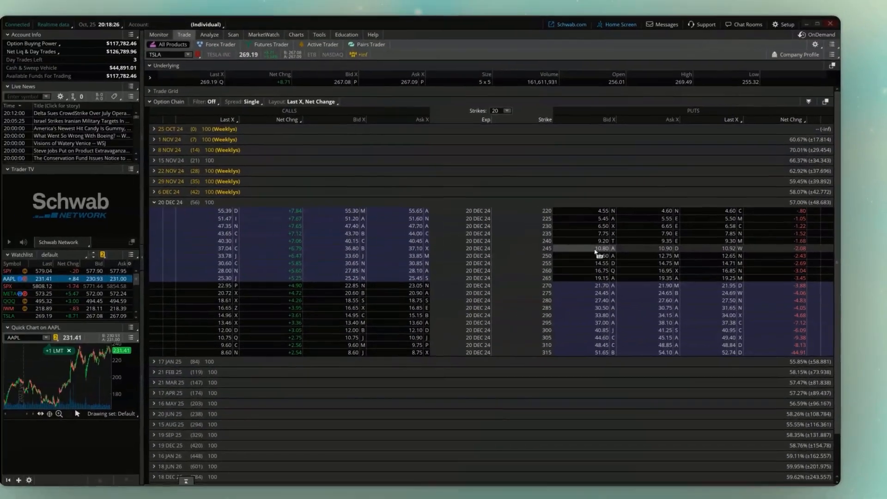
Build a 10-lot TSLA 20 Dec 24 iron condor sell from the 245 put: 280/285 calls, 245/240 puts, 3.47 credit
{"action": "left_click", "coordinate": [611, 248]}
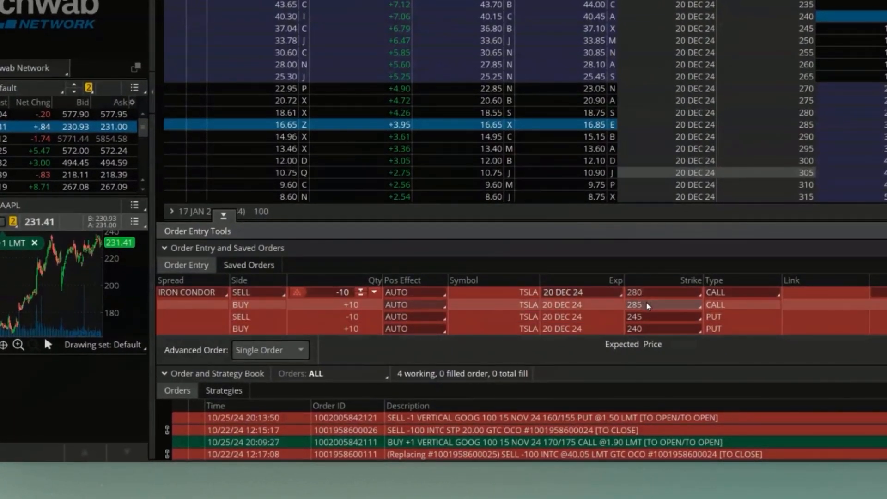
{"action": "mouse_move", "coordinate": [642, 323]}
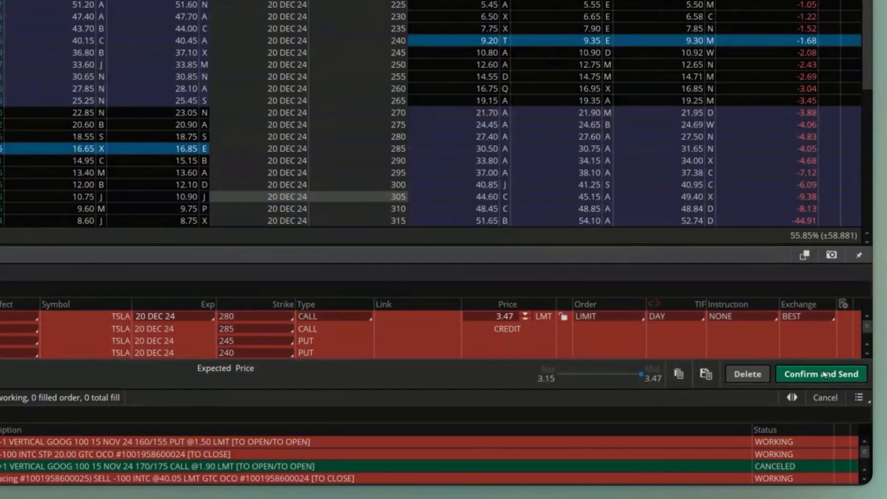
Confirm and send the 10-lot TSLA iron condor at a 3.47 limit credit
{"action": "left_click", "coordinate": [821, 374]}
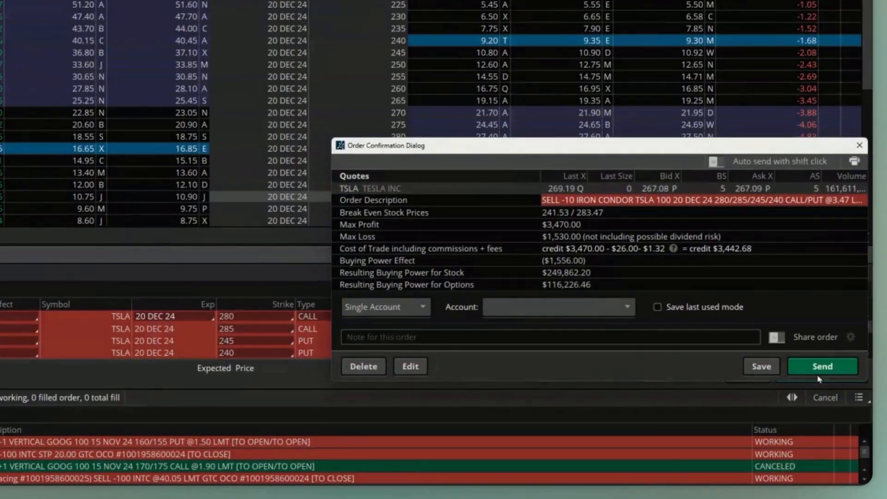
{"action": "mouse_move", "coordinate": [554, 242]}
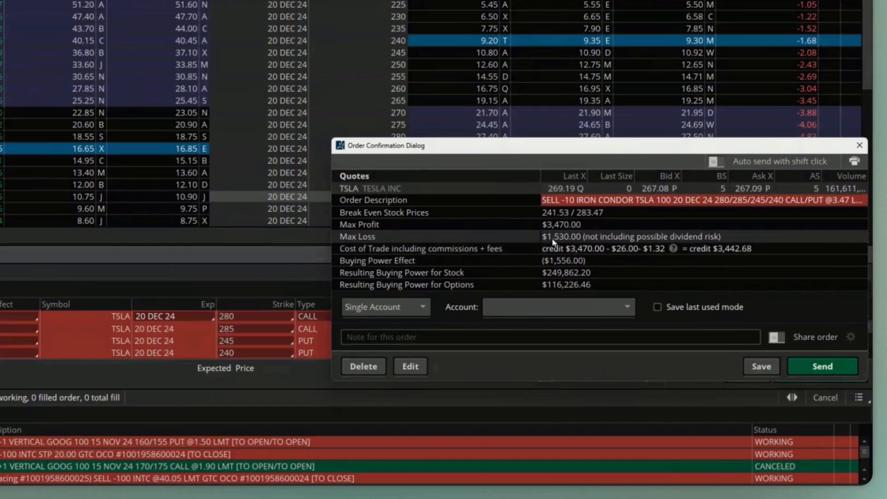
{"action": "mouse_move", "coordinate": [554, 242]}
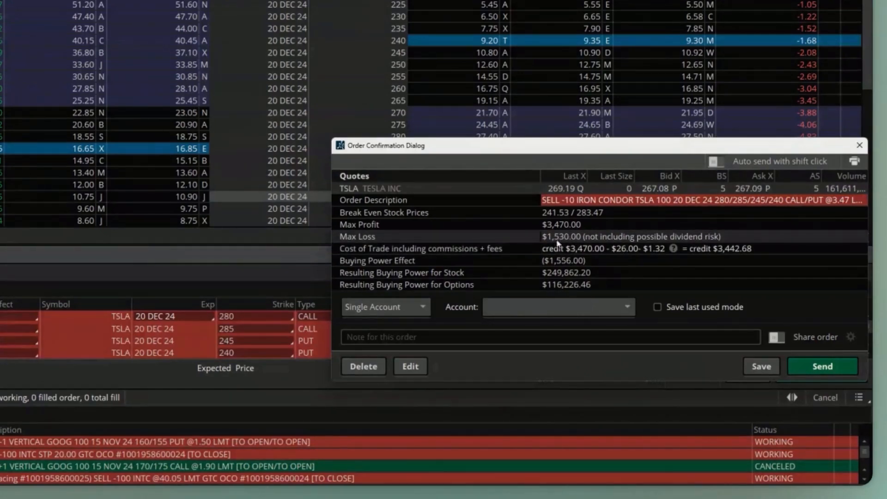
{"action": "mouse_move", "coordinate": [586, 240]}
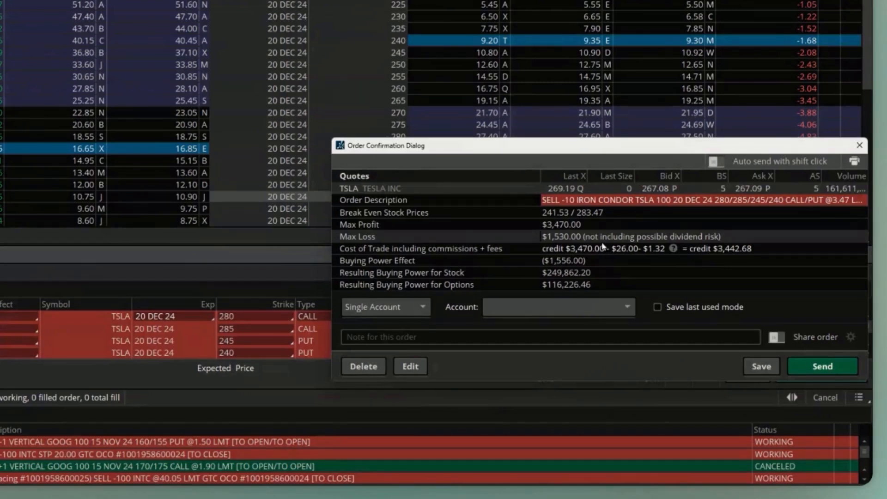
{"action": "mouse_move", "coordinate": [577, 231]}
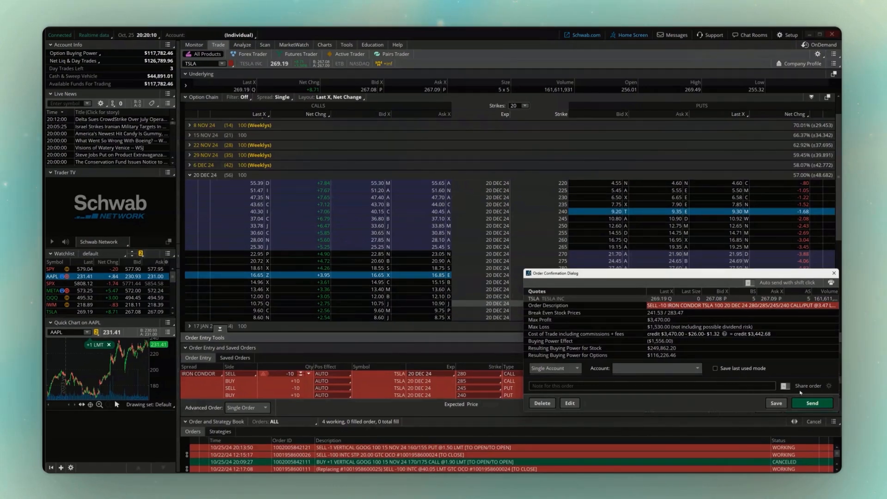
{"action": "left_click", "coordinate": [812, 403]}
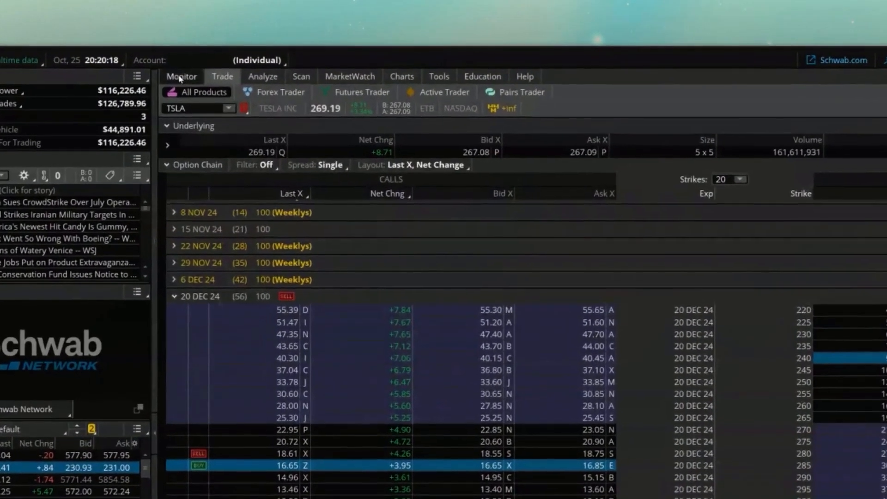
Show Activity and Positions on Monitor with the TSLA, AAPL and GOOG working orders
{"action": "left_click", "coordinate": [181, 77]}
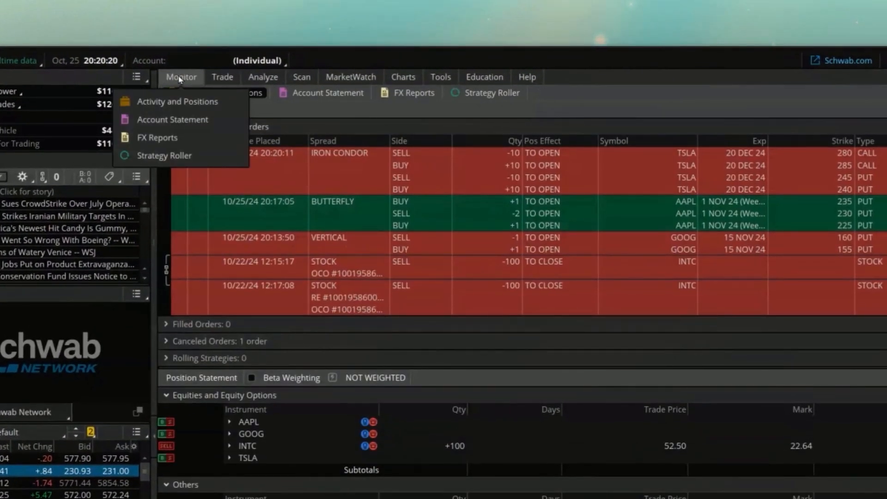
{"action": "left_click", "coordinate": [177, 101]}
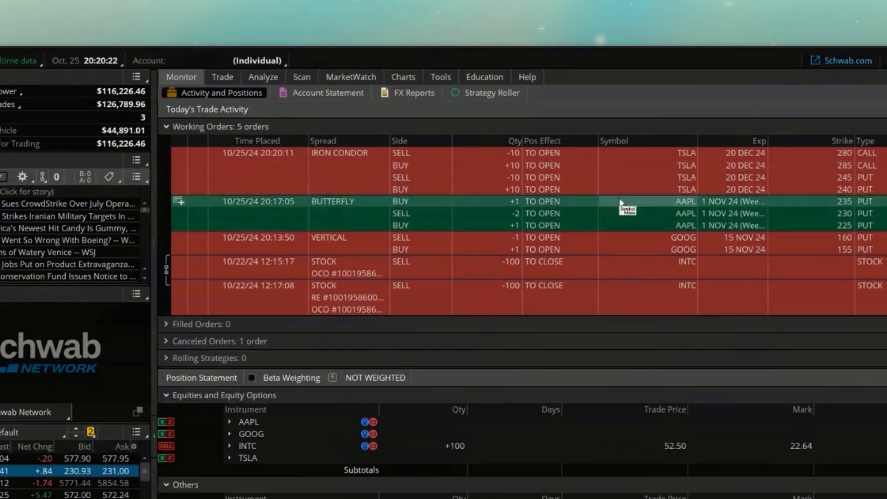